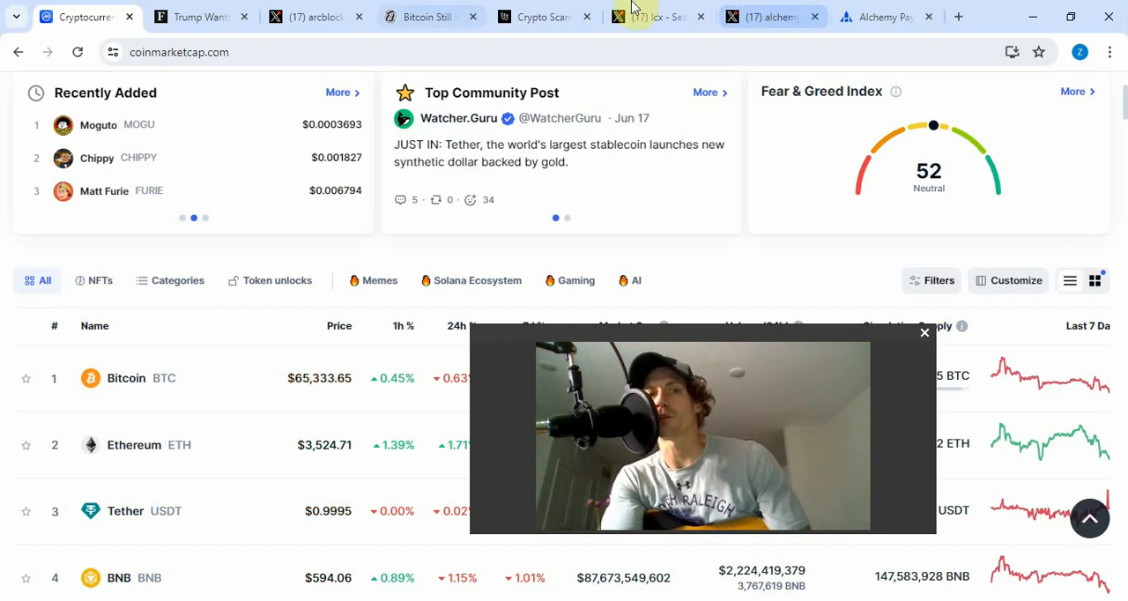
- Switch to the arcblock X search and read the Coinbase 3% ABT supply post
click(317, 17)
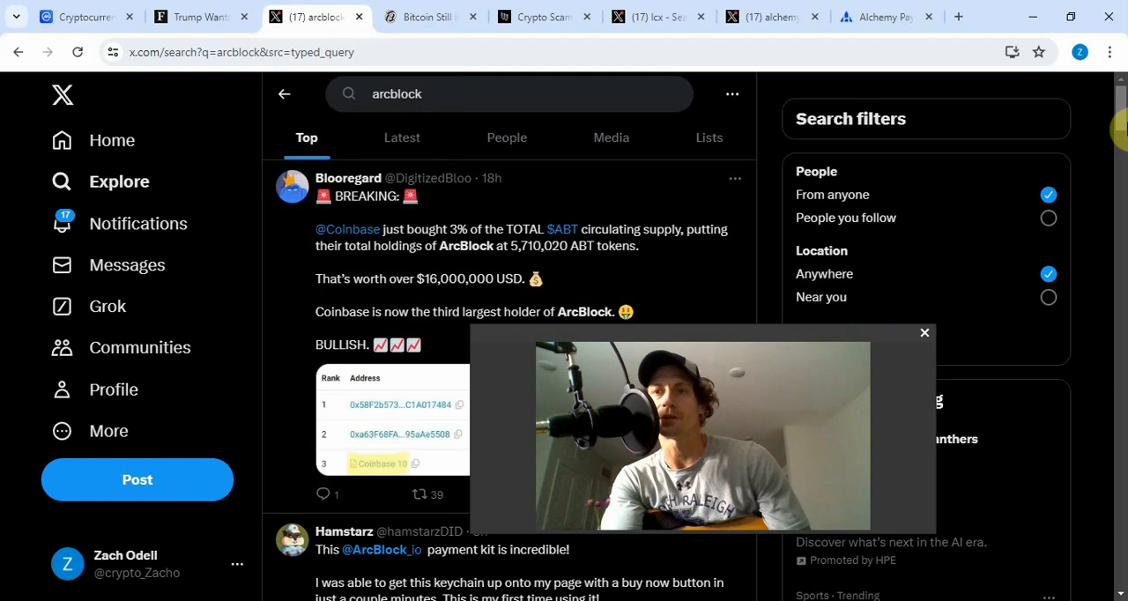
scroll(down, 3)
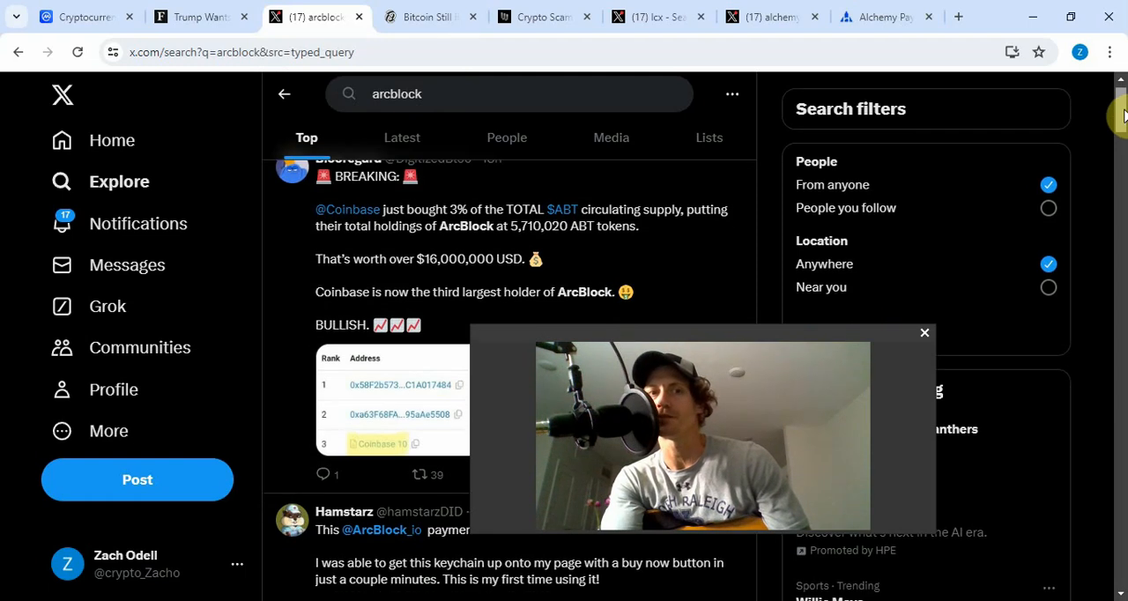
scroll(down, 3)
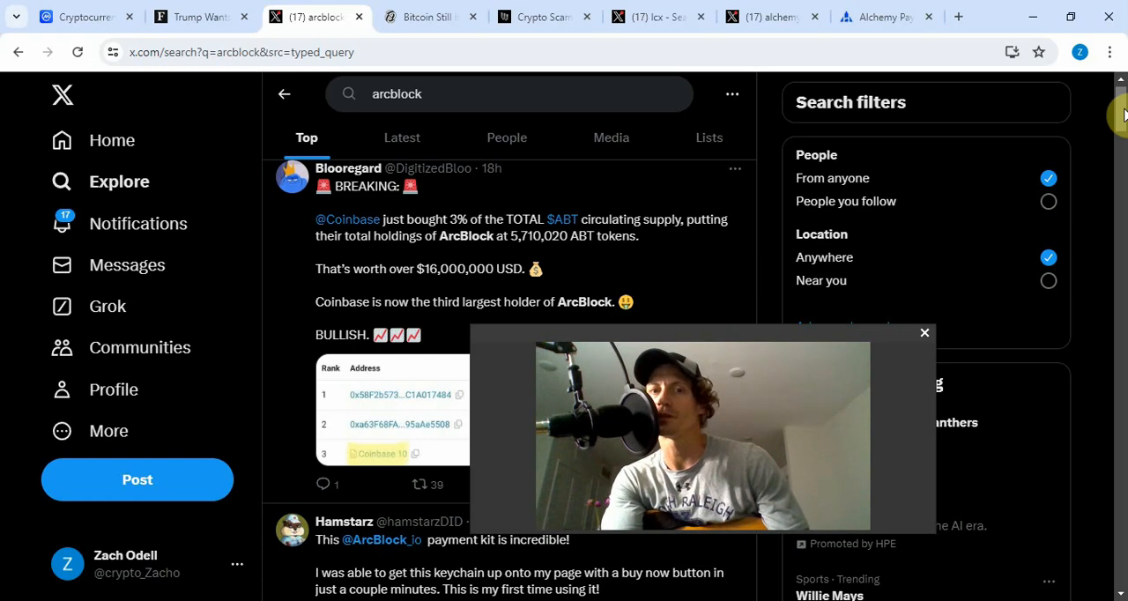
scroll(down, 3)
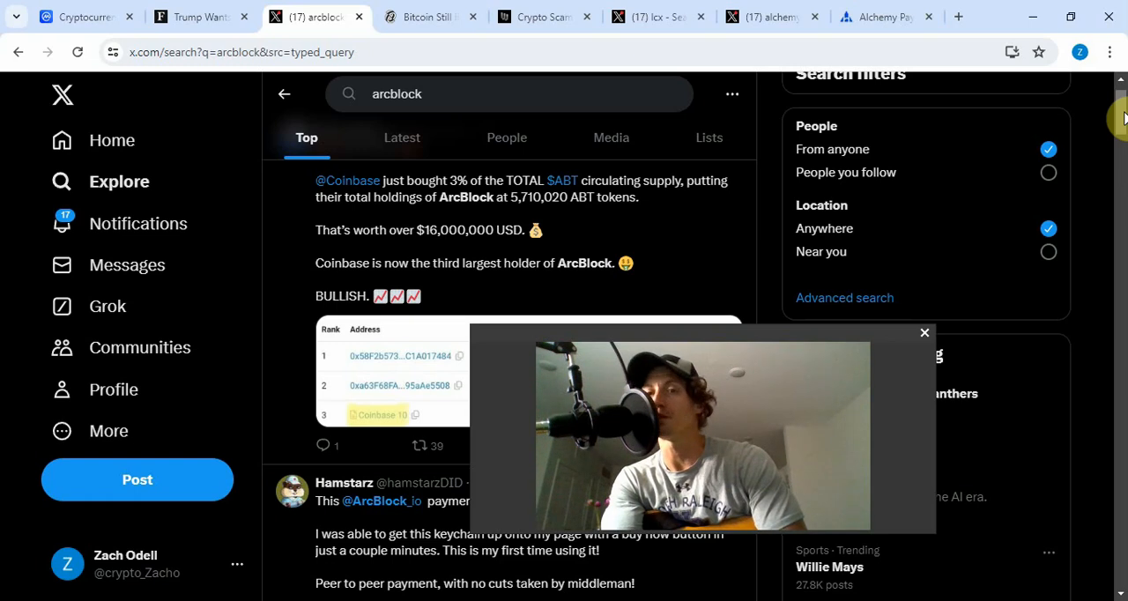
- Read down the arcblock results past the payment kit keychain post to the blocklets countdown post
scroll(down, 3)
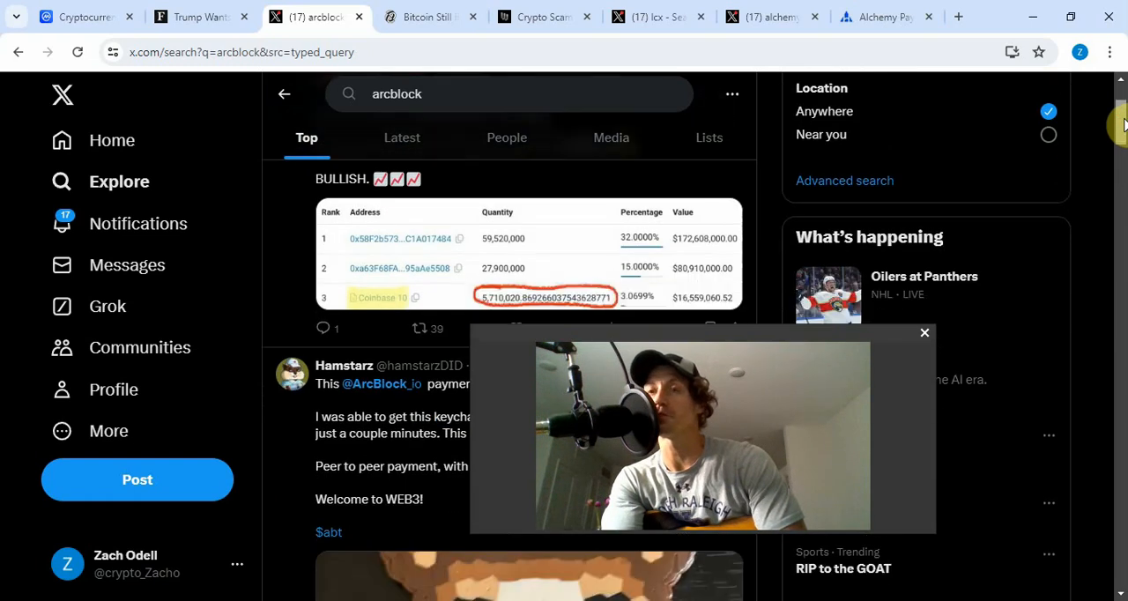
scroll(down, 3)
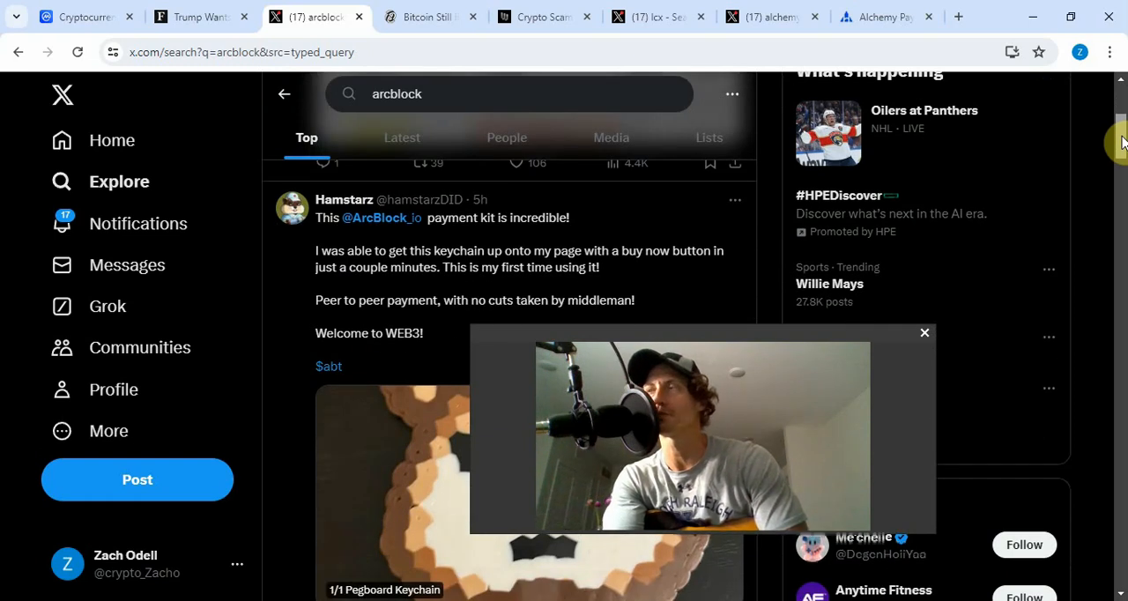
scroll(down, 3)
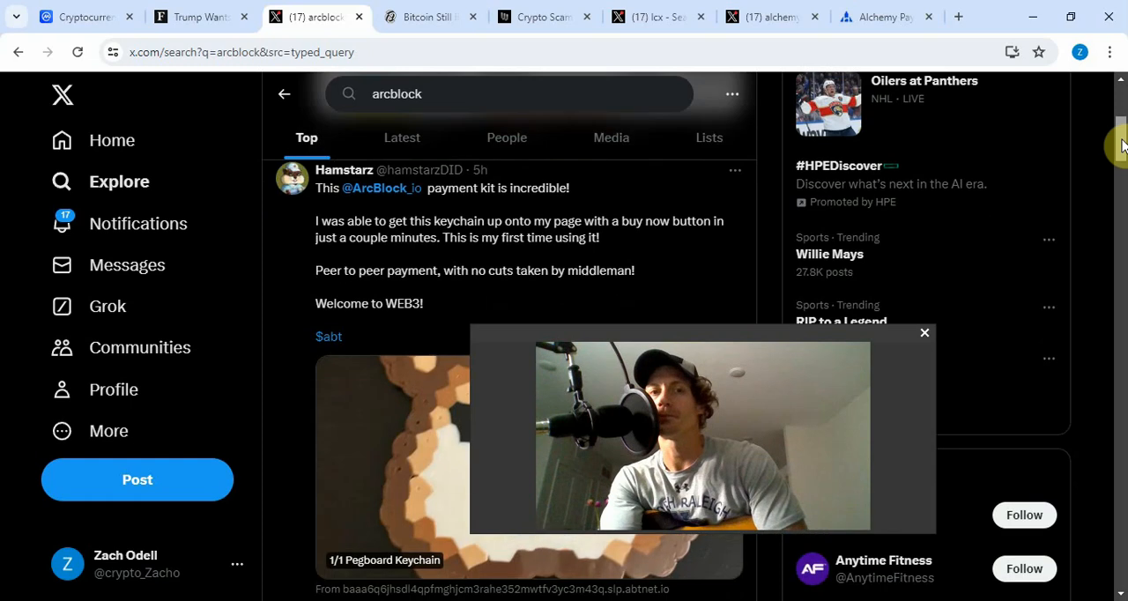
scroll(down, 3)
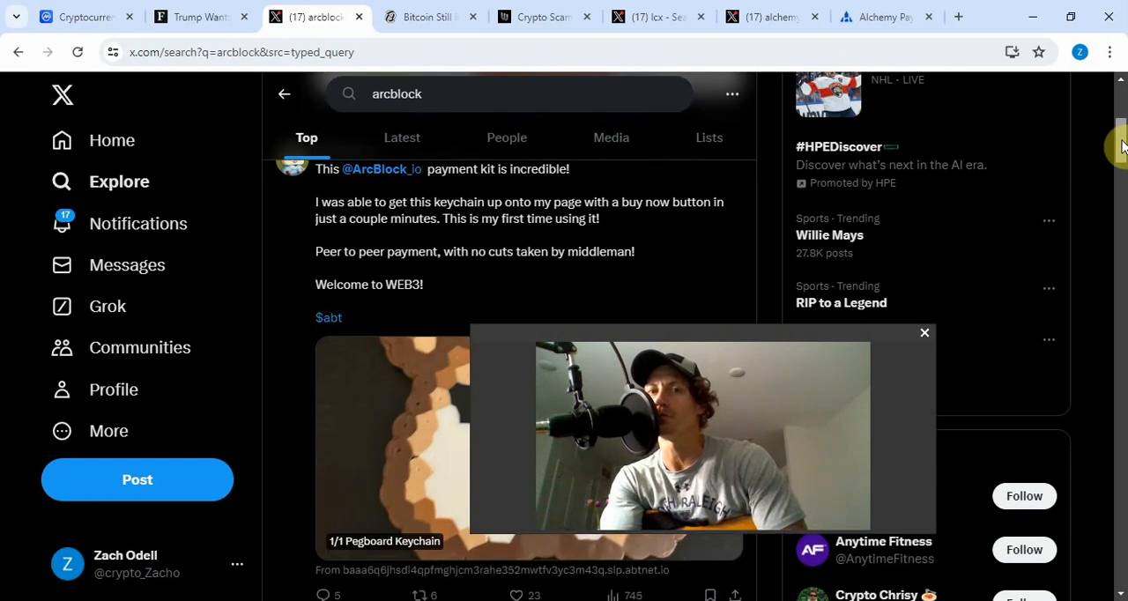
scroll(down, 3)
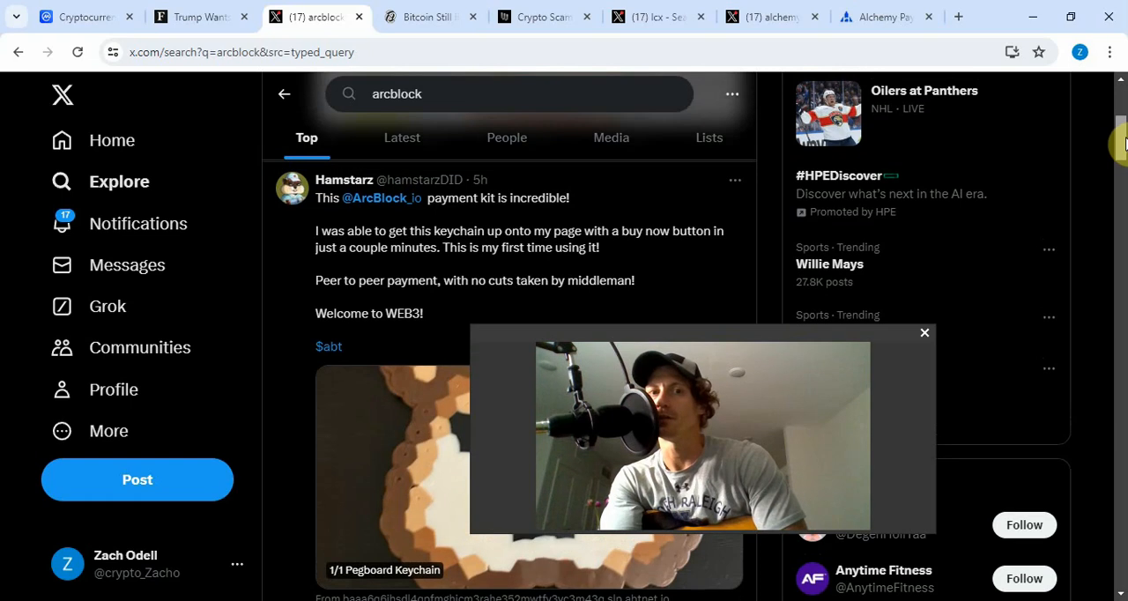
scroll(down, 3)
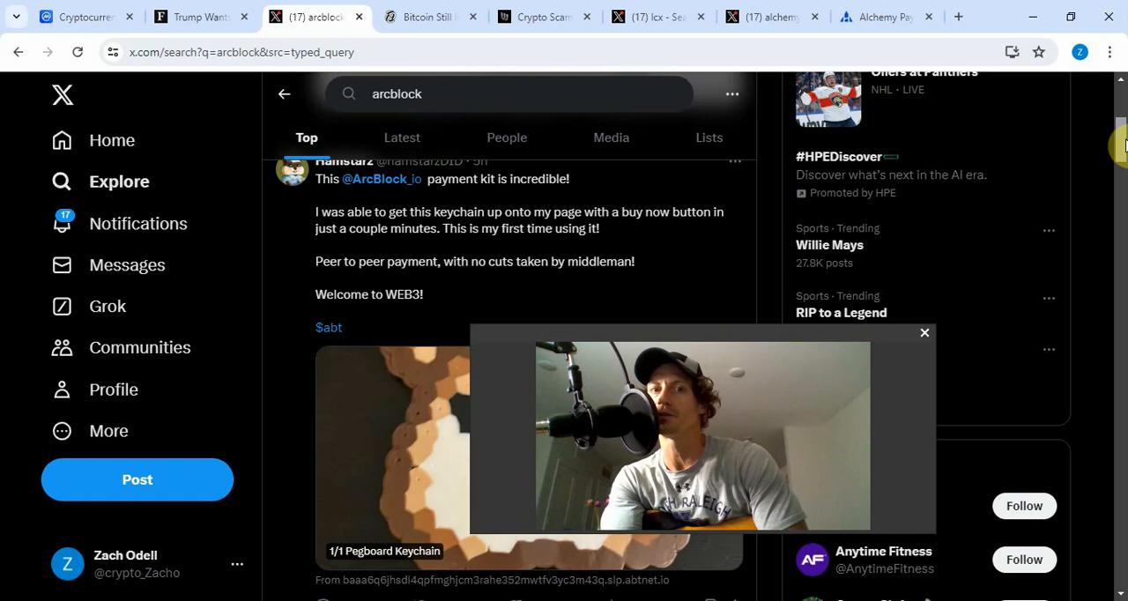
scroll(down, 3)
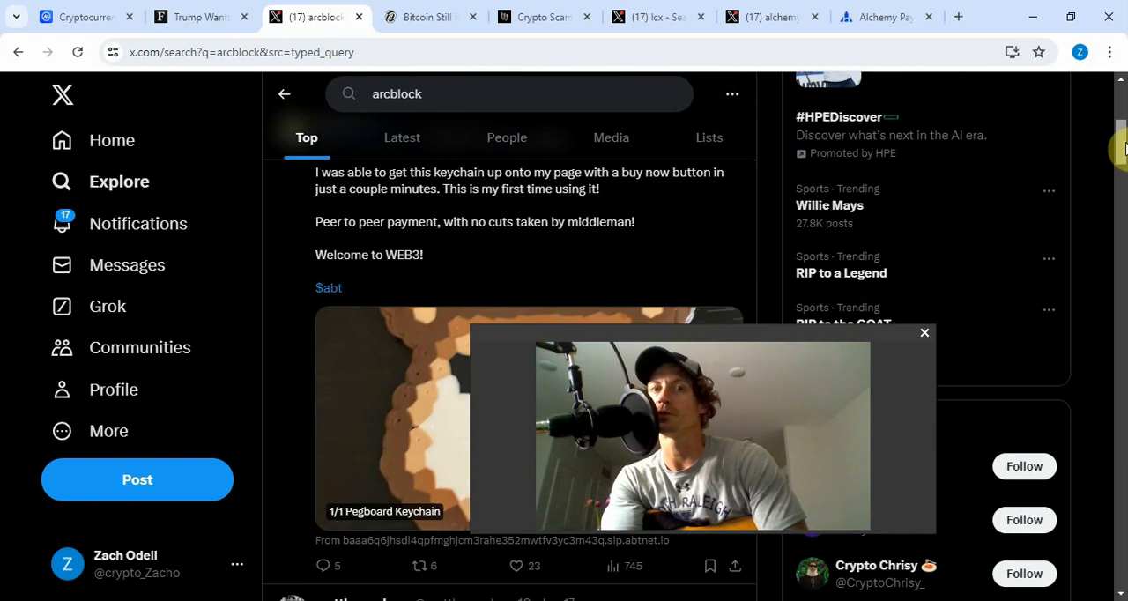
scroll(down, 3)
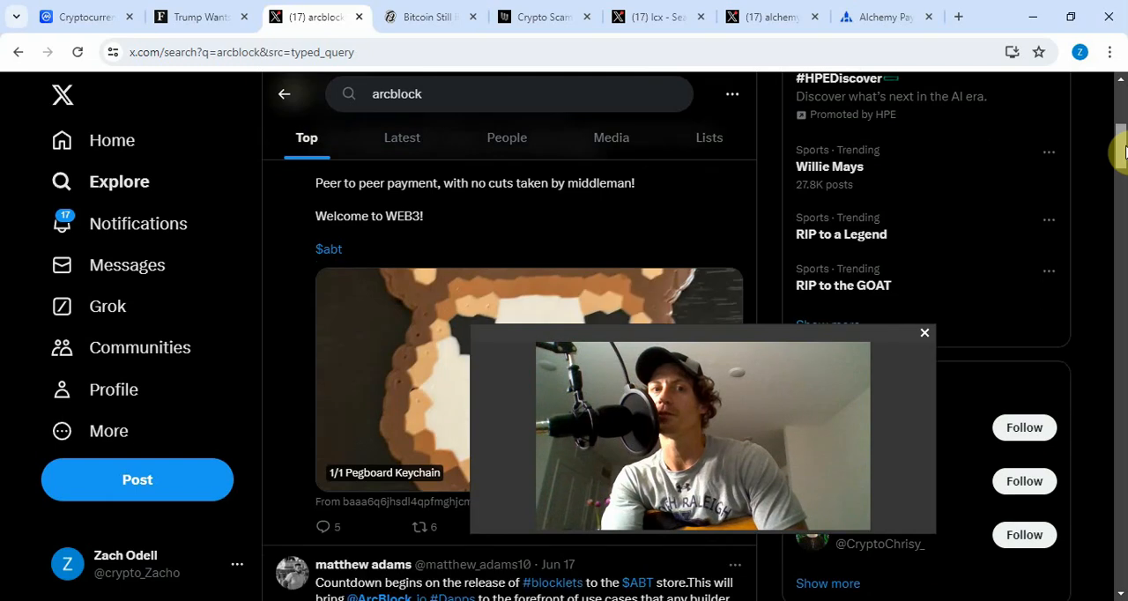
scroll(down, 3)
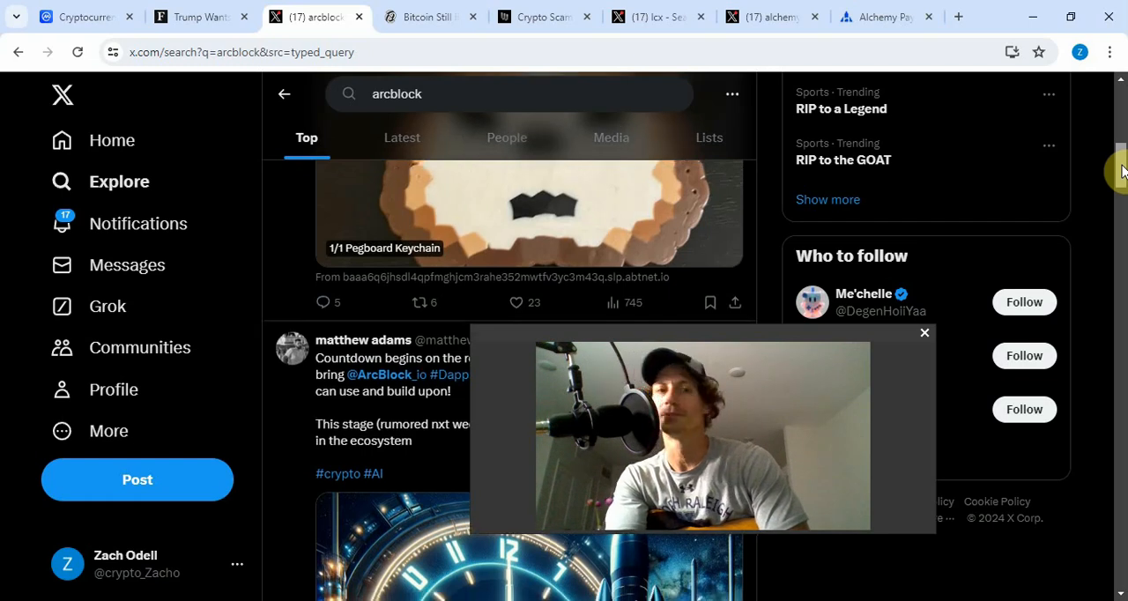
scroll(down, 3)
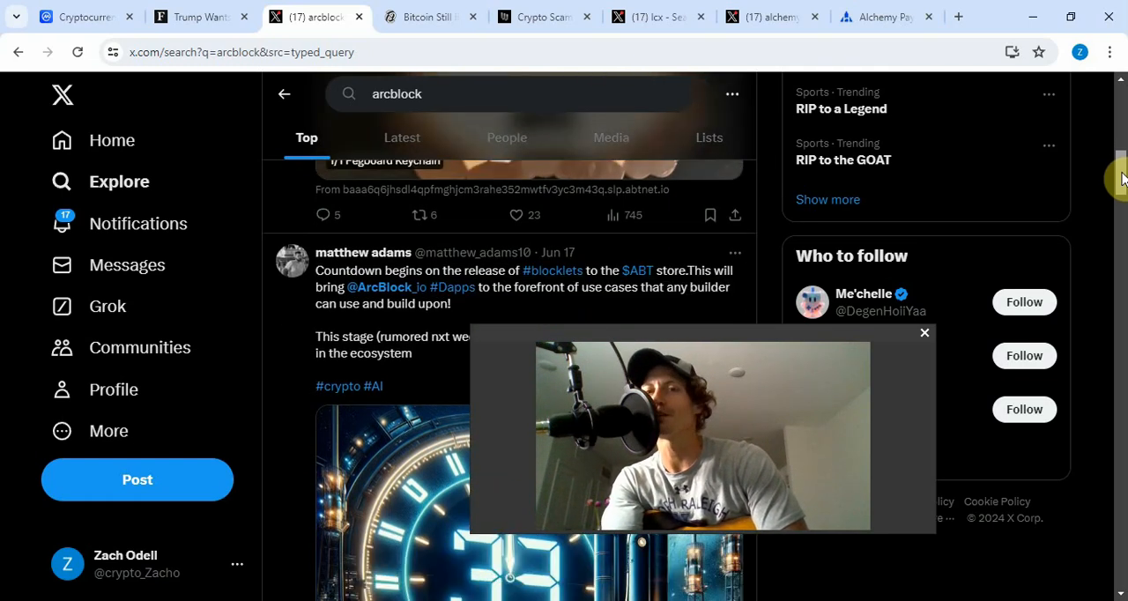
scroll(down, 3)
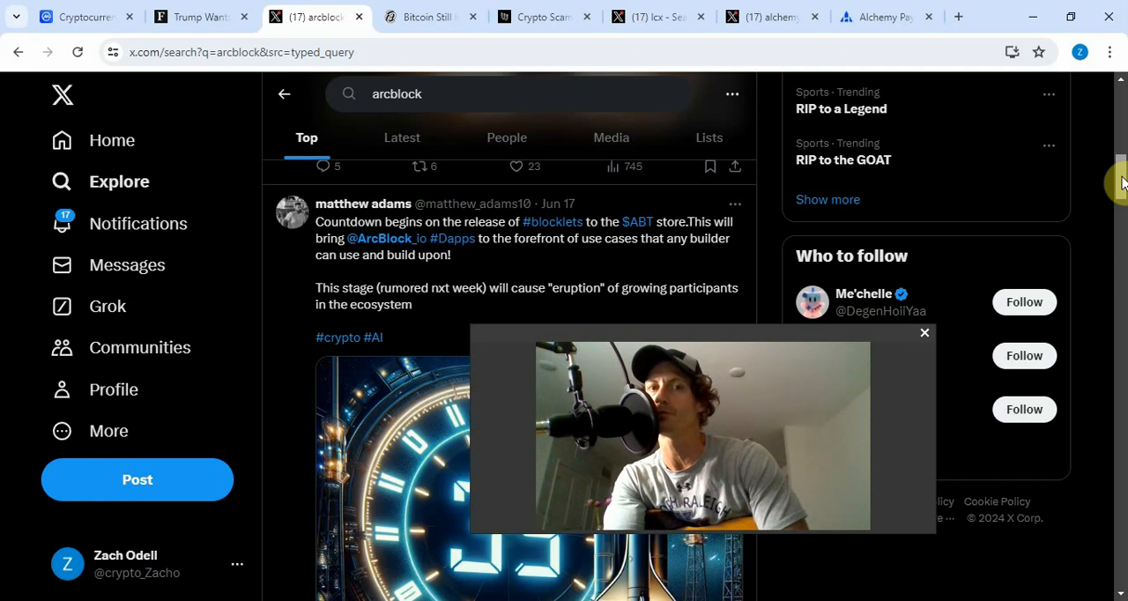
scroll(down, 3)
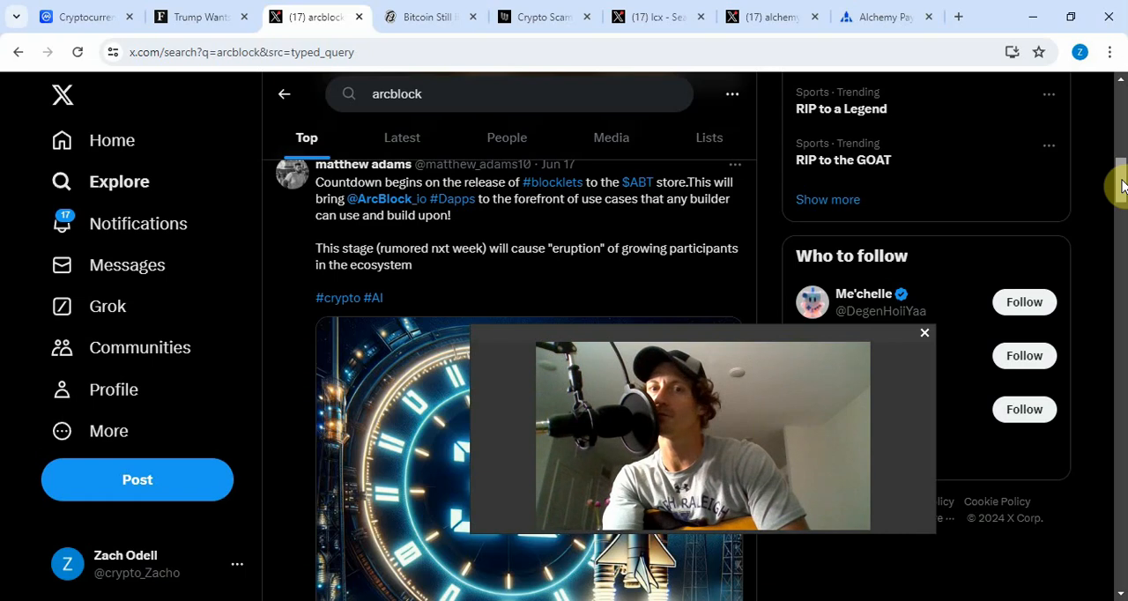
scroll(down, 3)
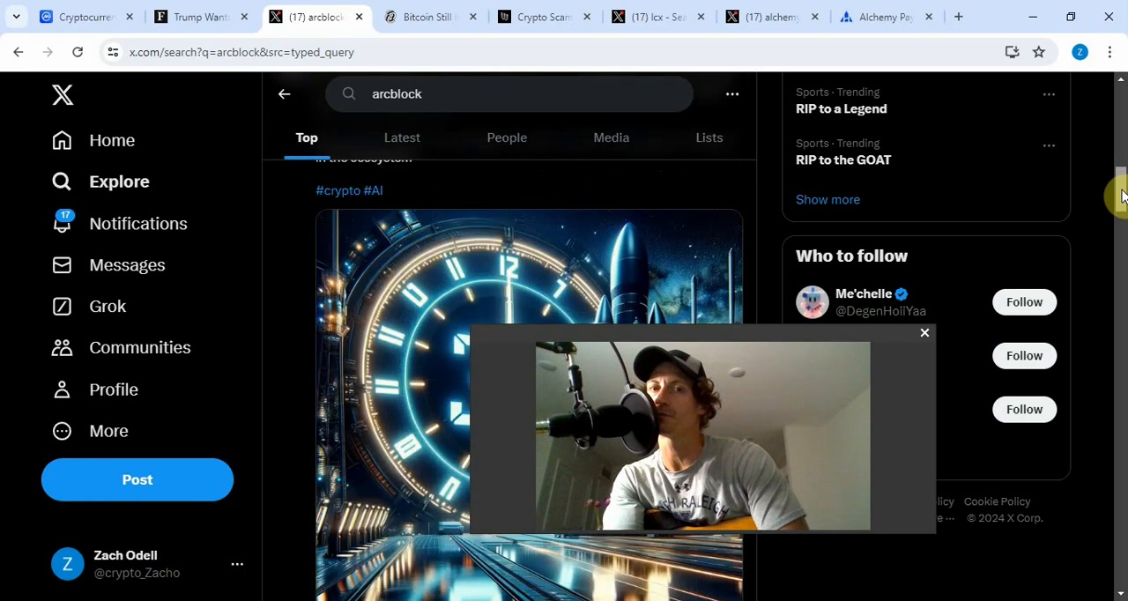
scroll(down, 3)
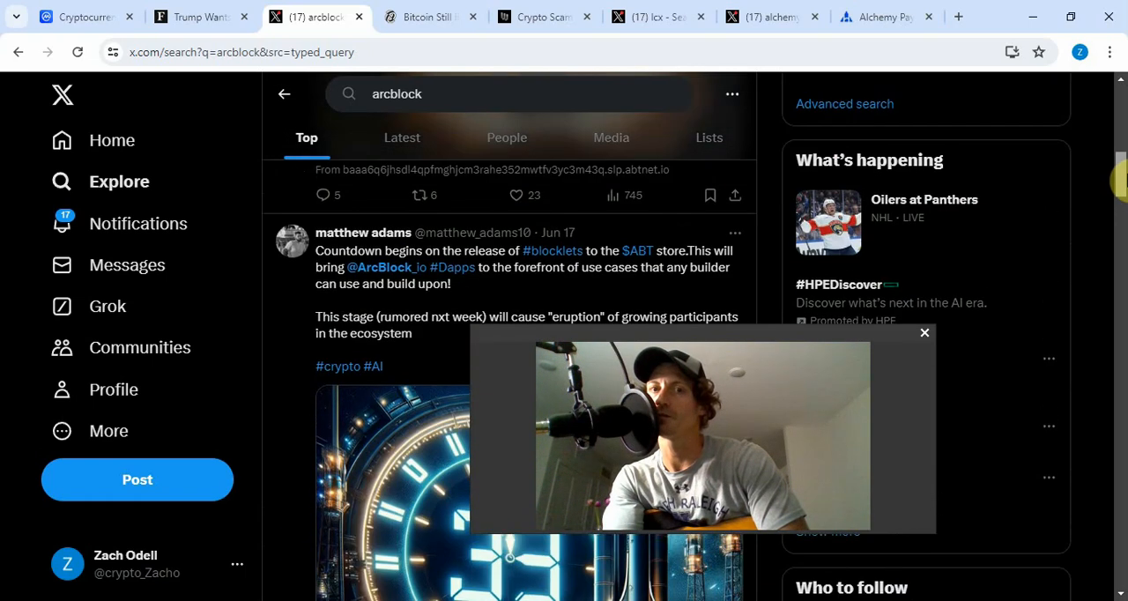
scroll(down, 3)
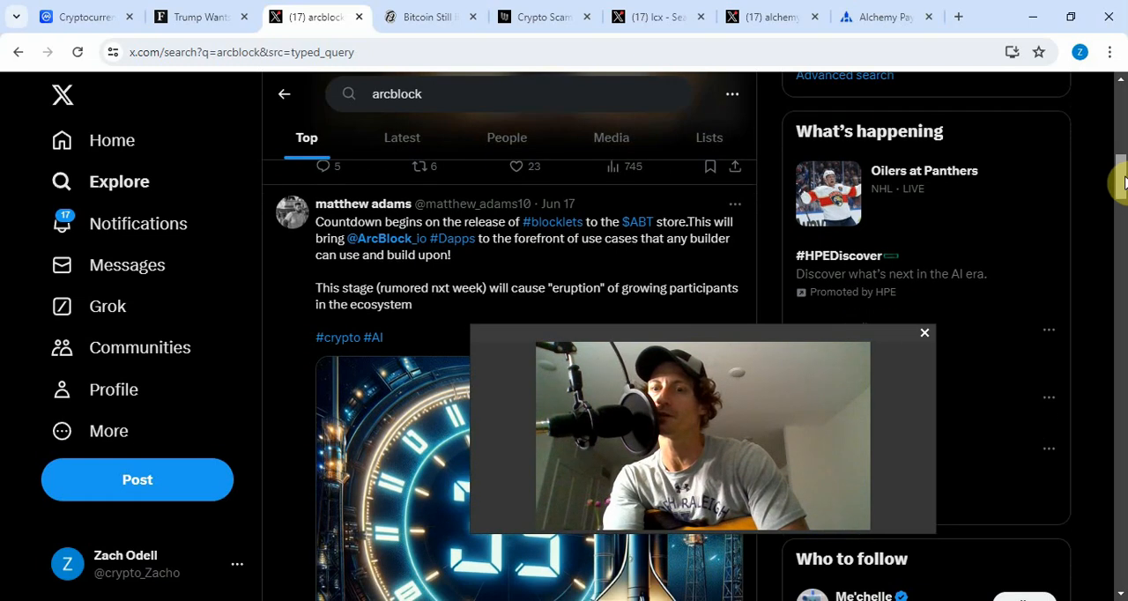
scroll(down, 3)
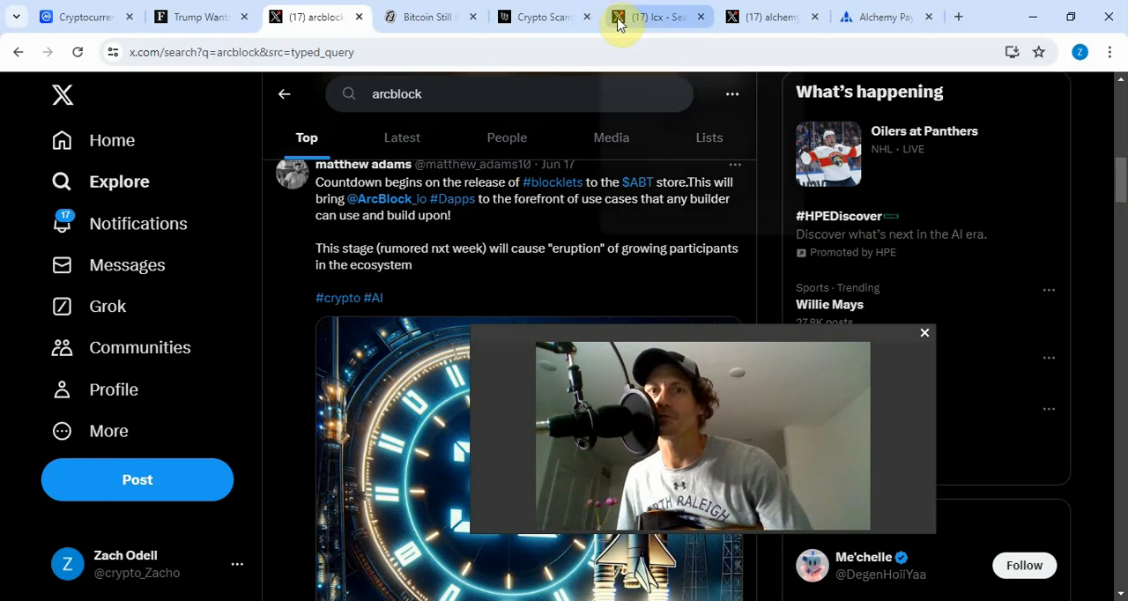
- Switch to the lcx X search and read the posts, including buying LCX at $2 and selling at $17
click(656, 16)
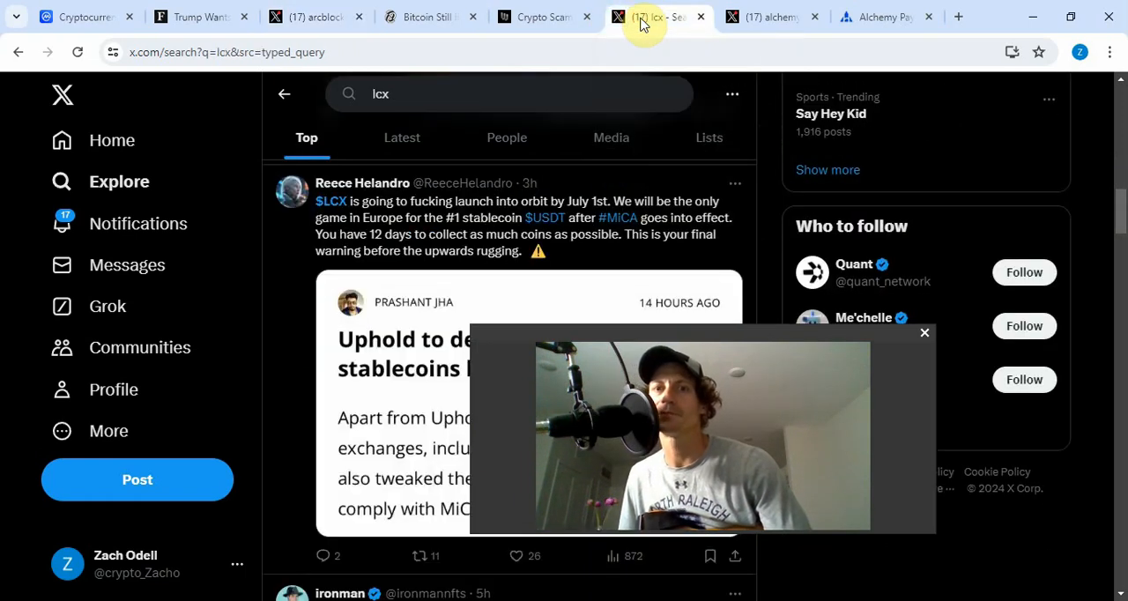
scroll(down, 3)
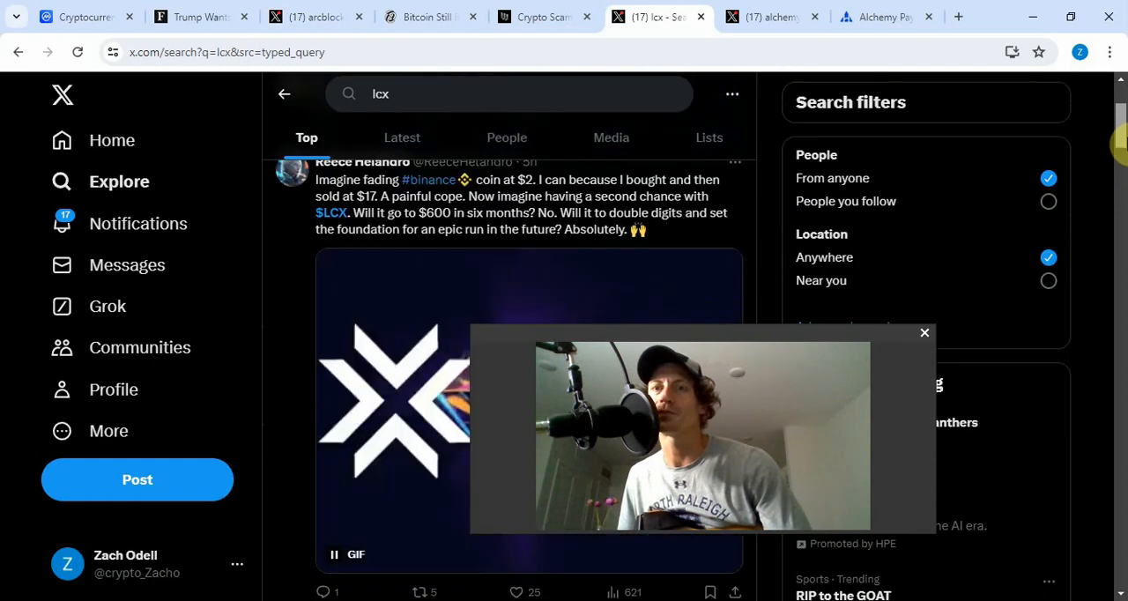
scroll(down, 3)
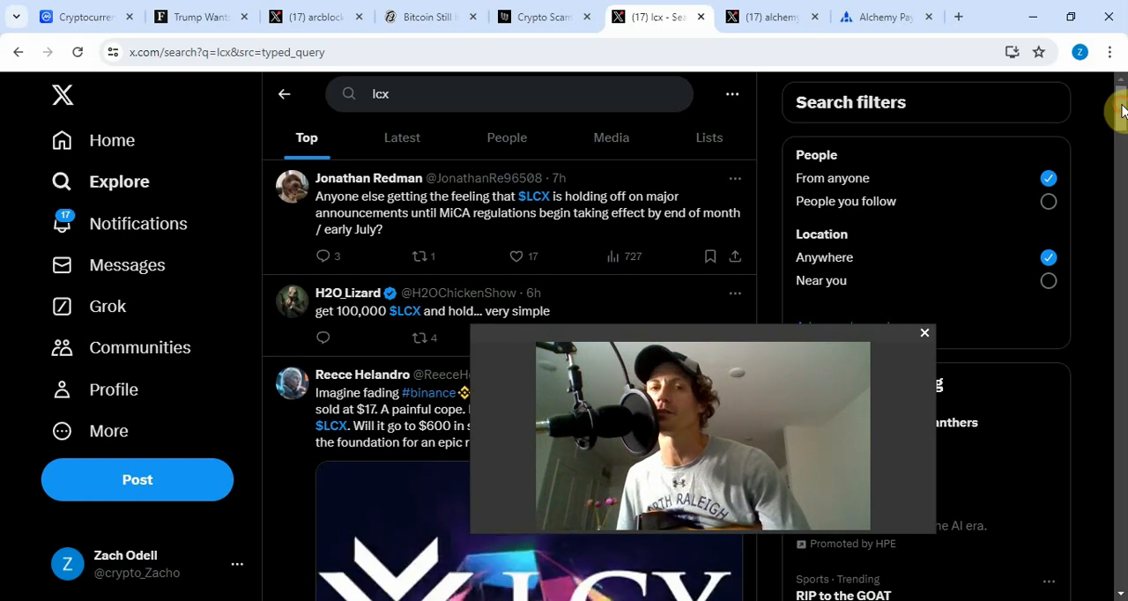
scroll(down, 3)
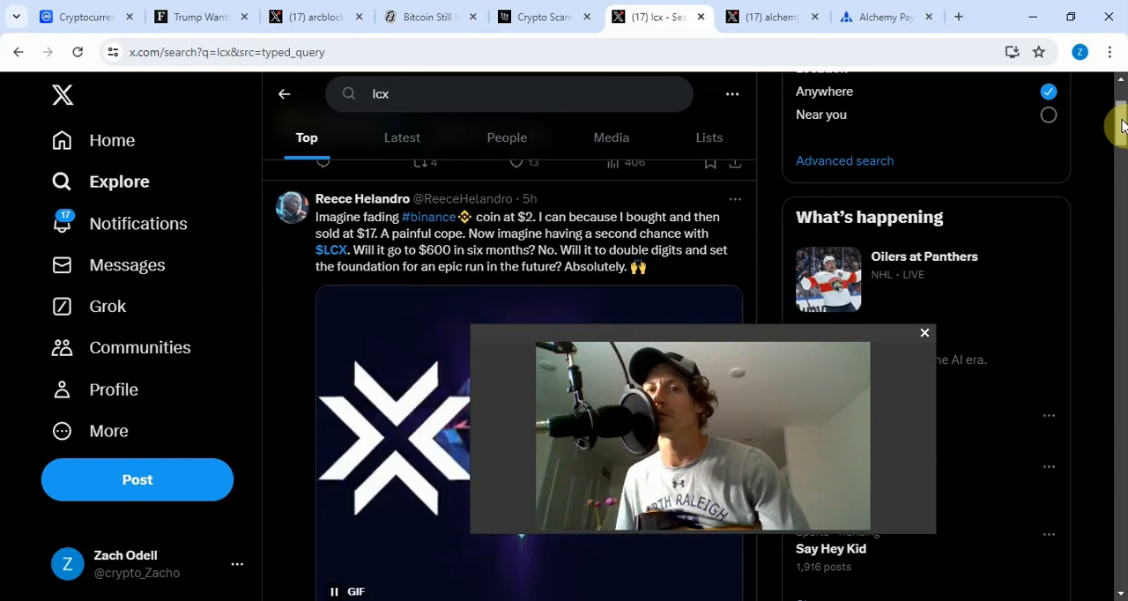
scroll(down, 3)
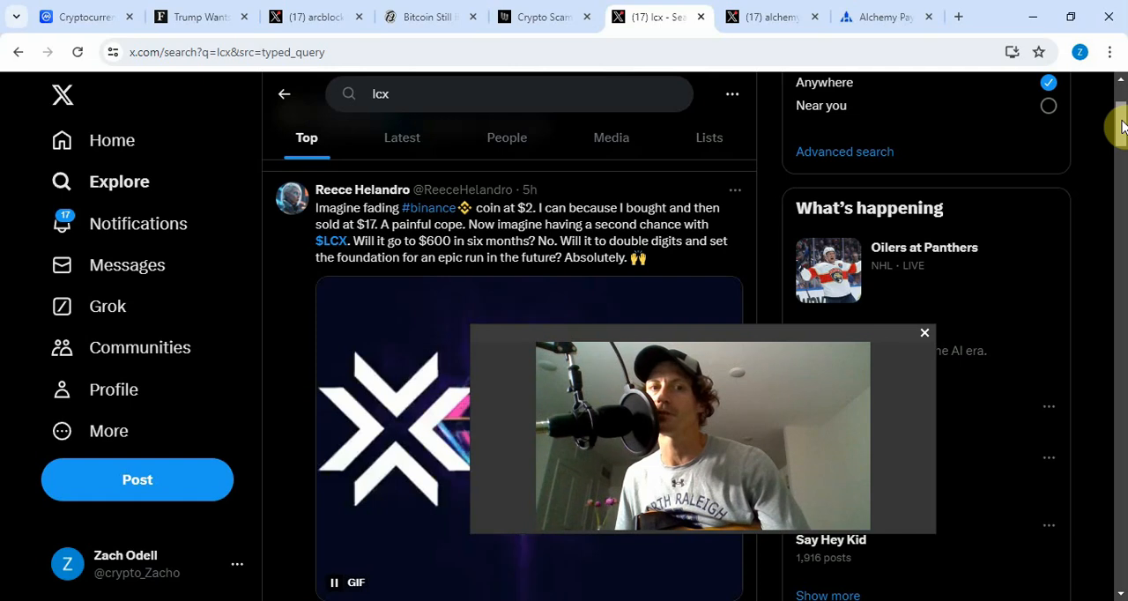
scroll(down, 3)
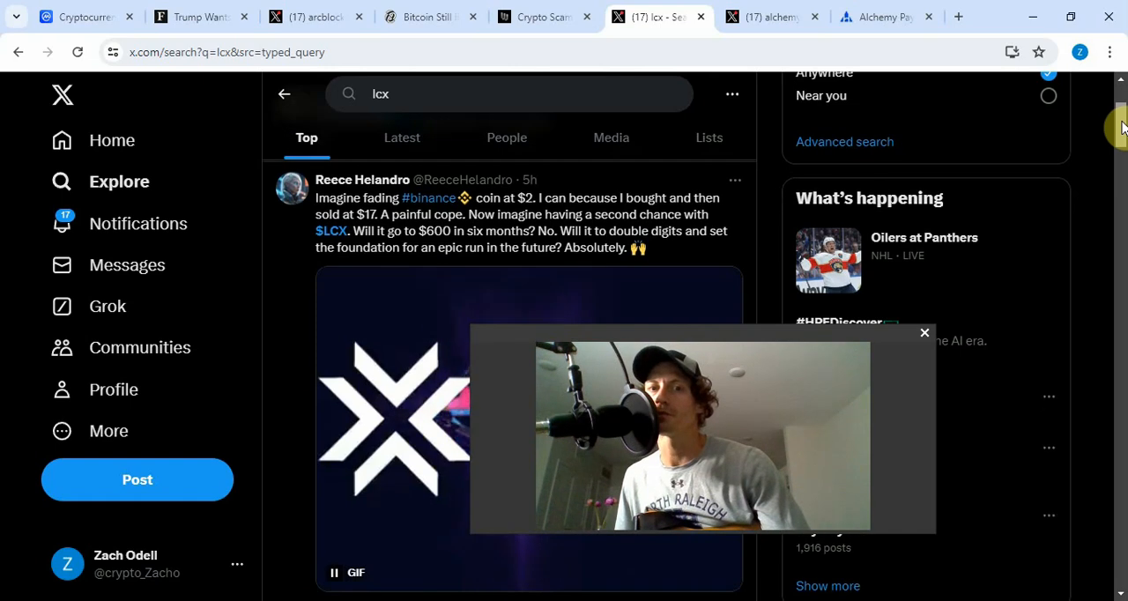
scroll(down, 3)
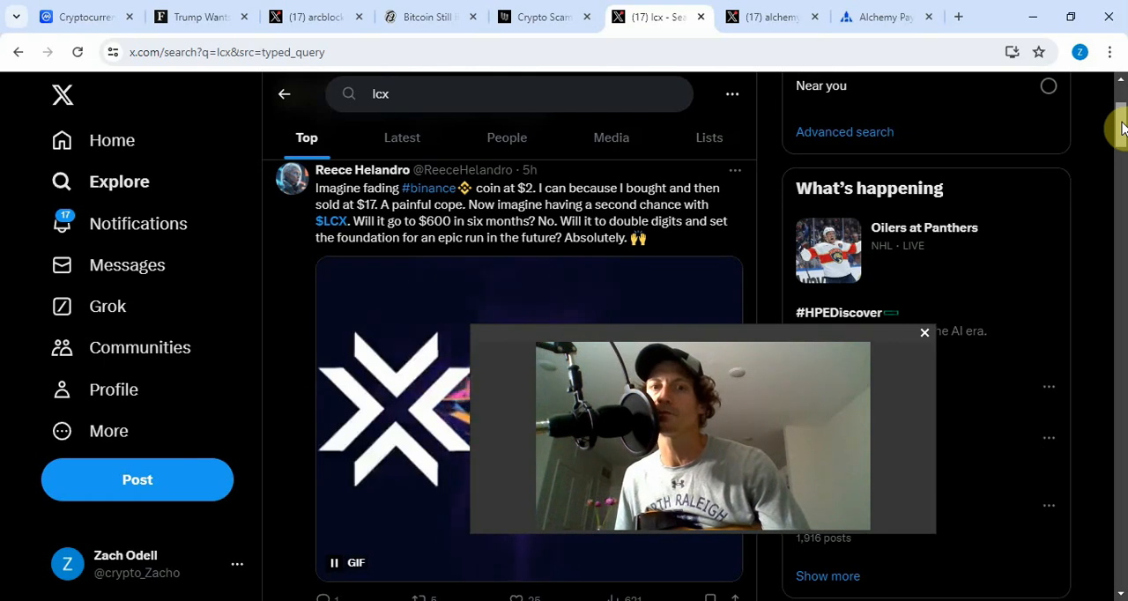
scroll(down, 3)
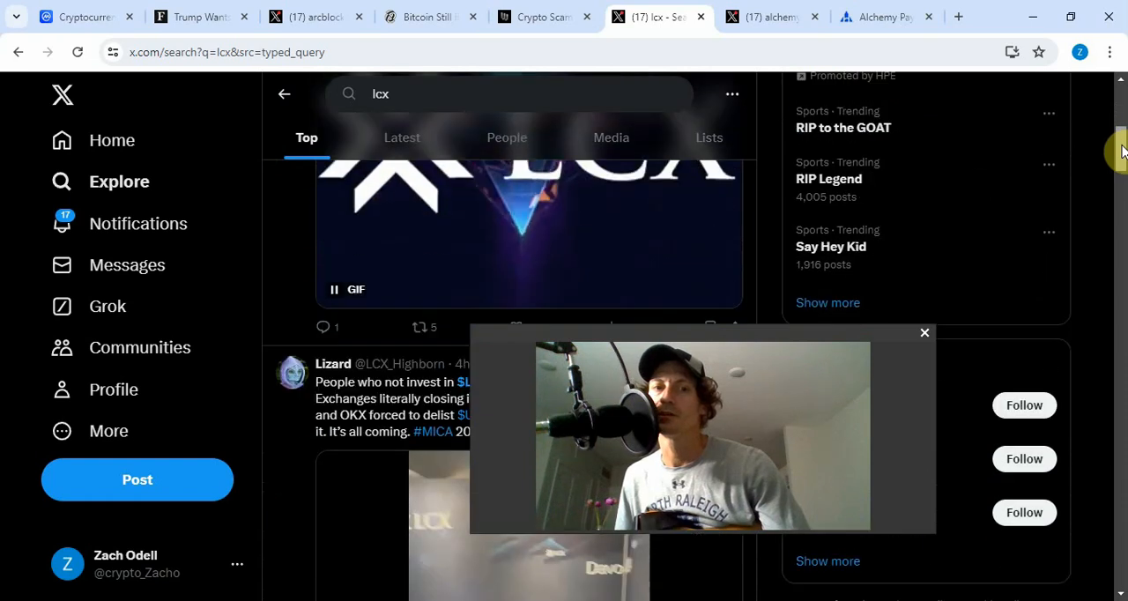
scroll(down, 3)
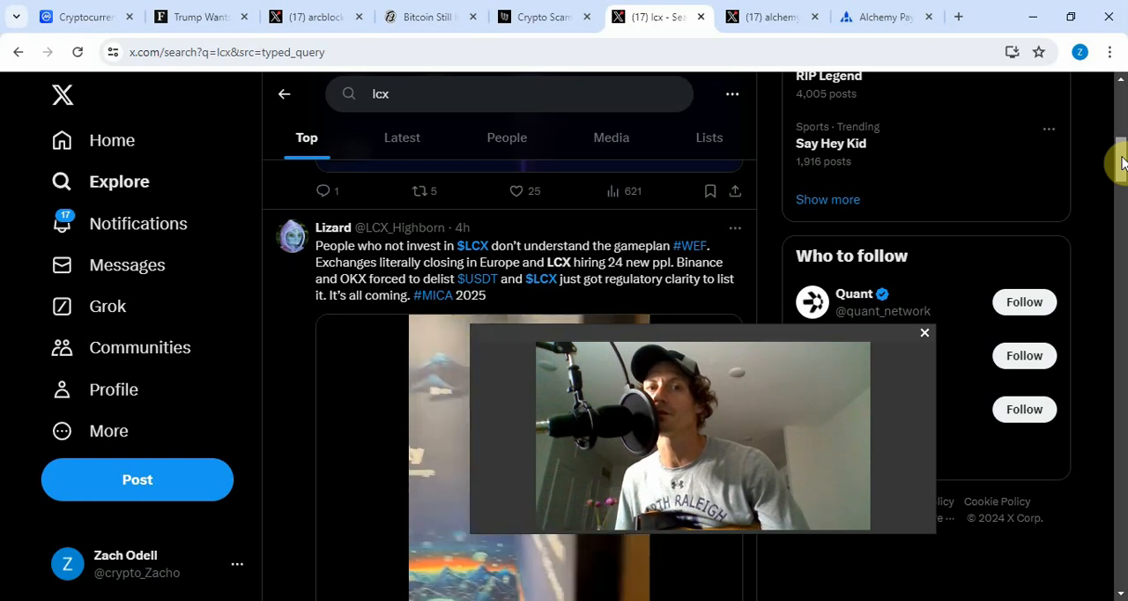
scroll(down, 3)
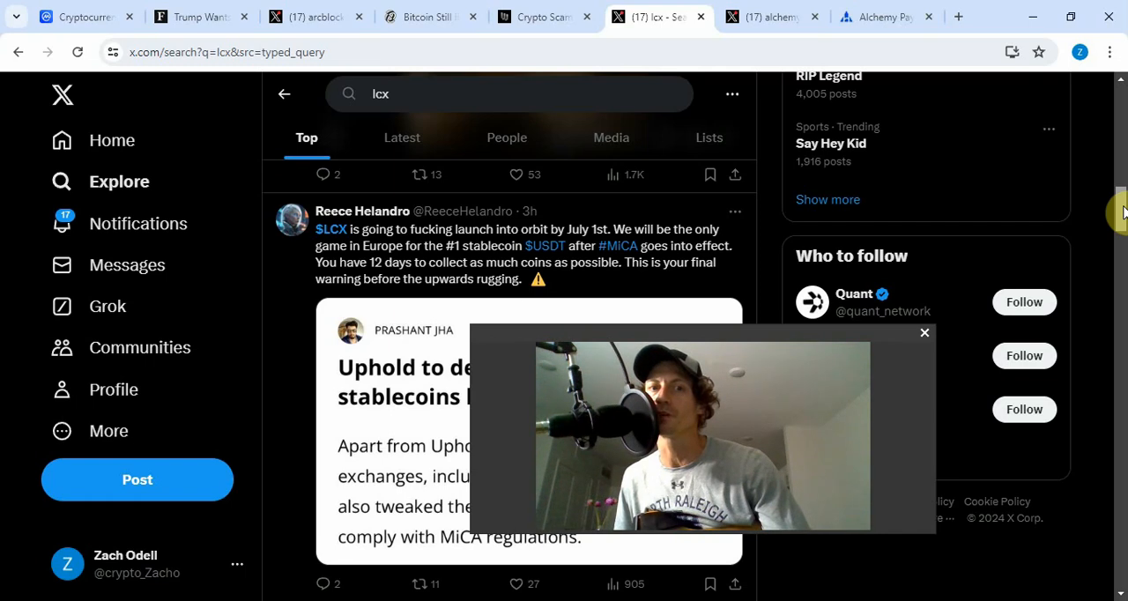
scroll(down, 3)
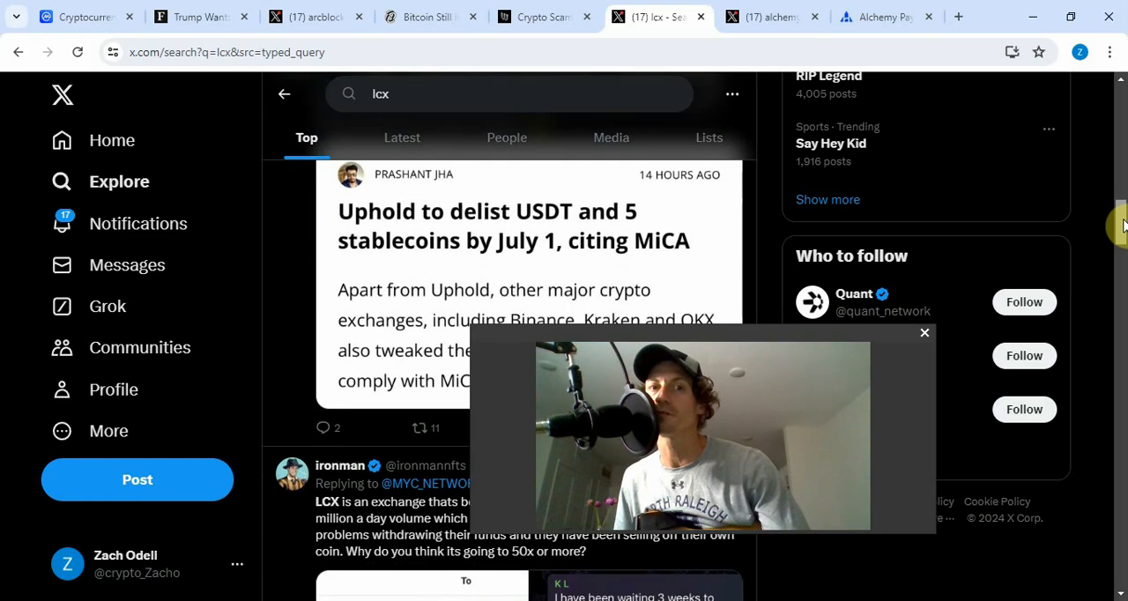
scroll(down, 3)
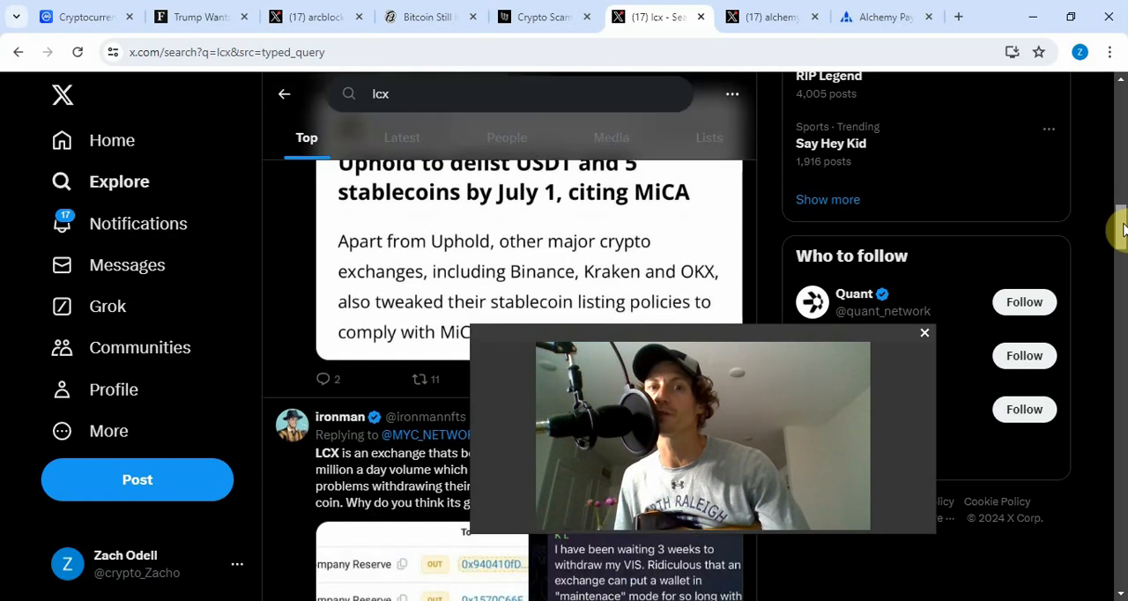
scroll(down, 3)
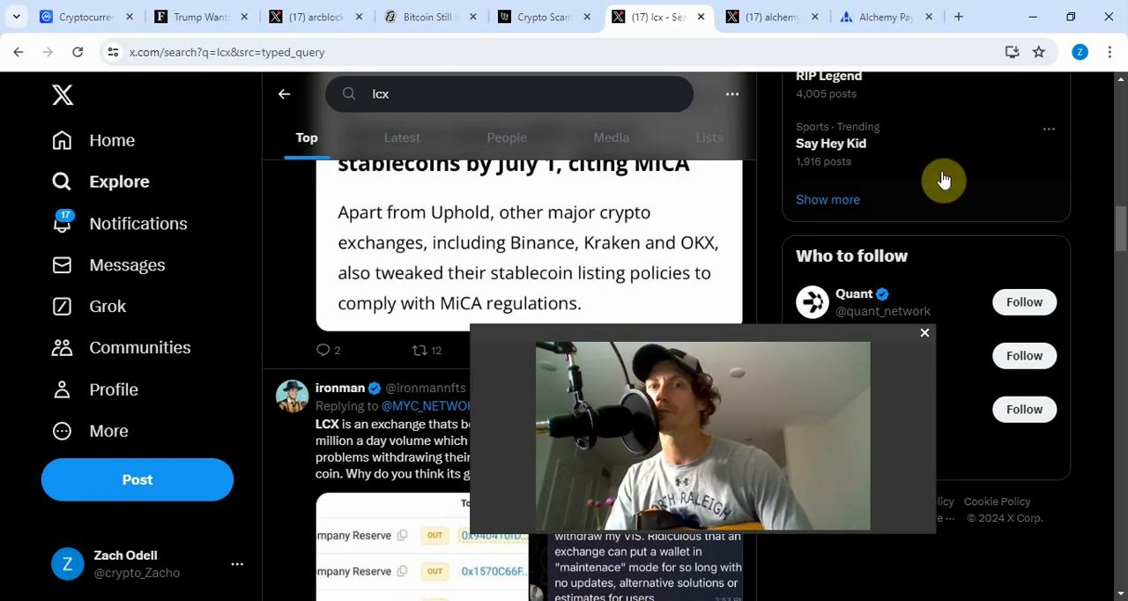
mouse_move(767, 121)
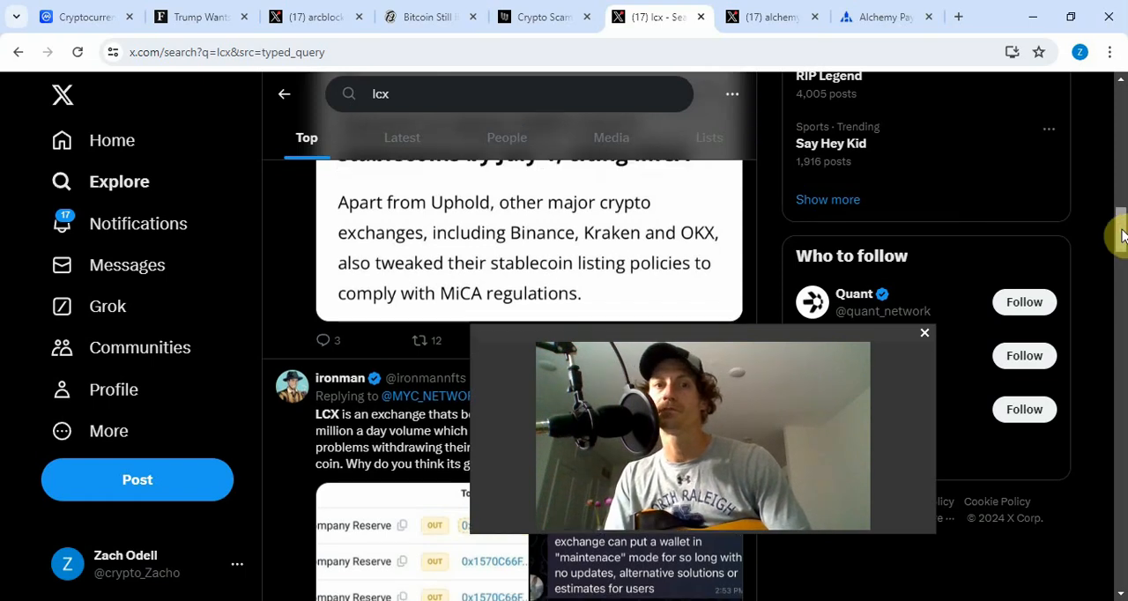
scroll(down, 3)
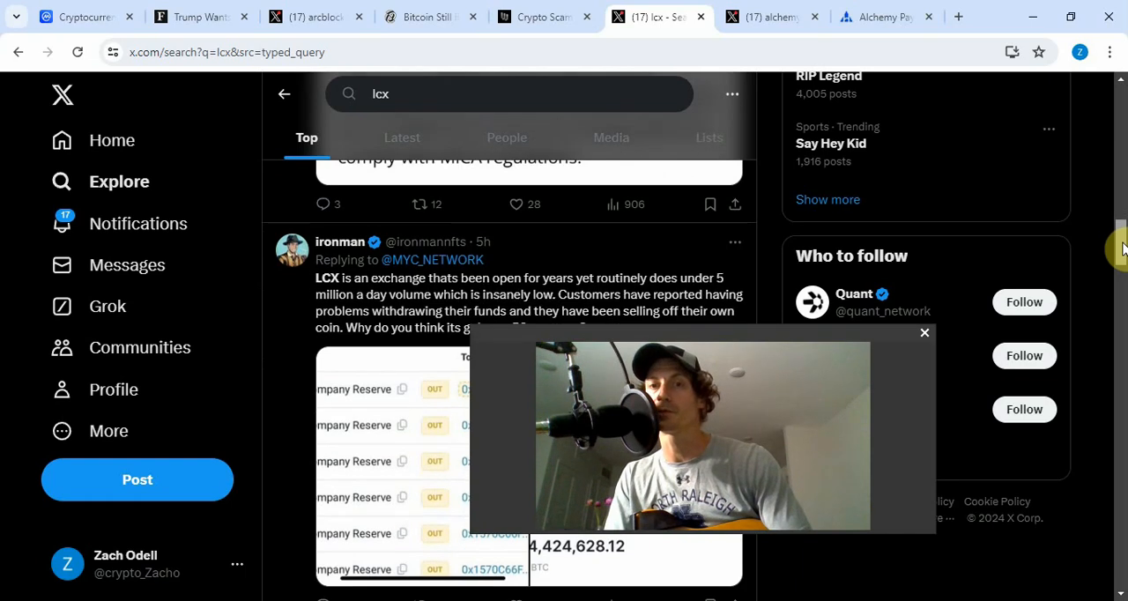
scroll(down, 3)
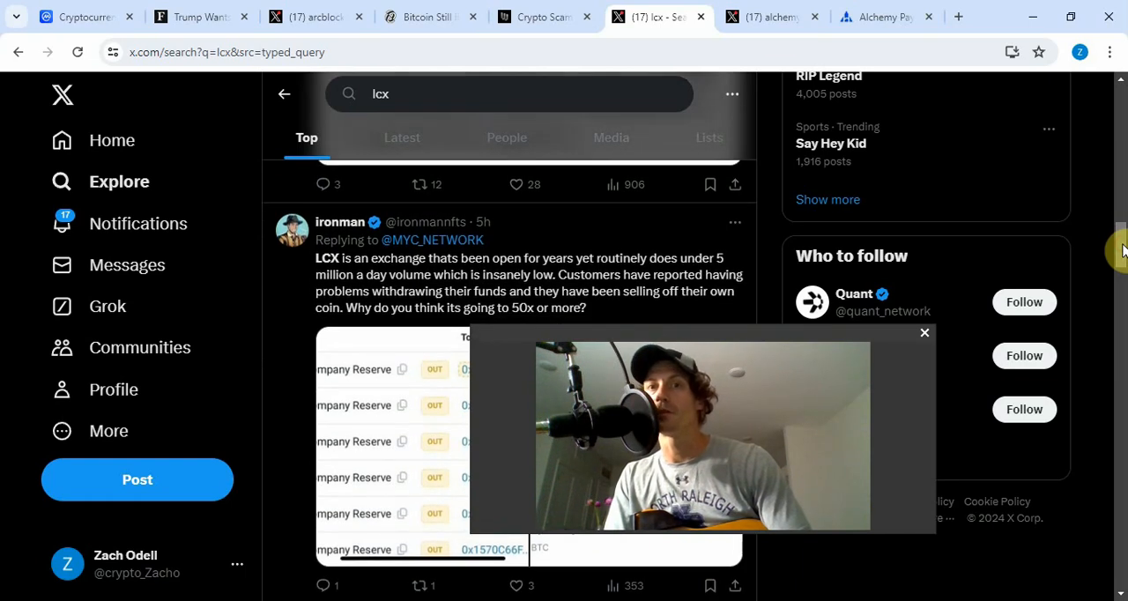
- Switch to the alchemy pay X search led by the $1.7 altseason prediction post
click(772, 15)
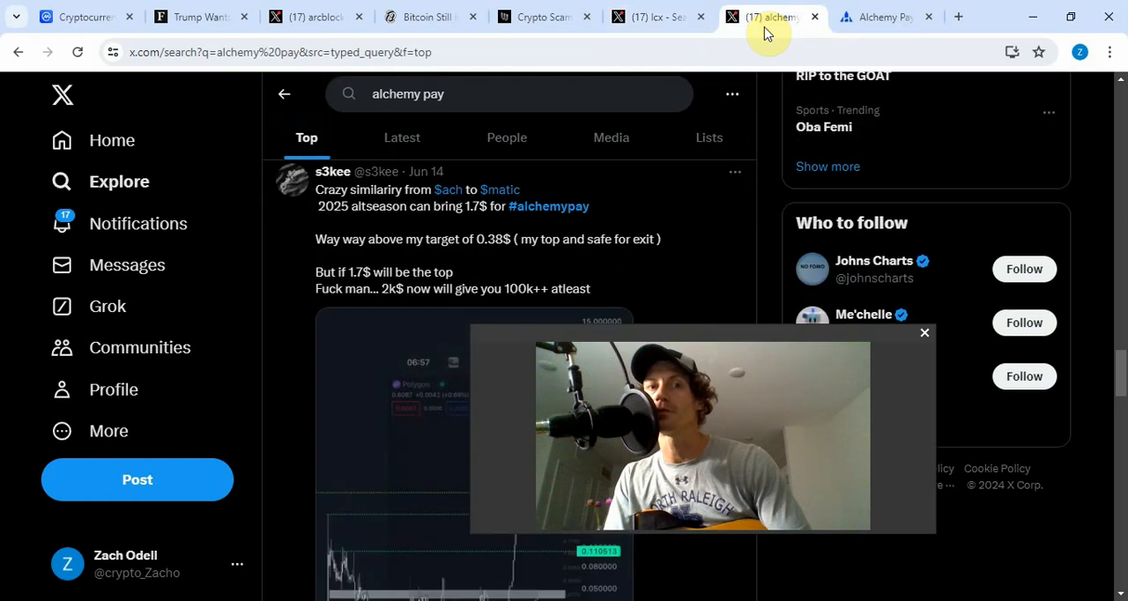
mouse_move(760, 220)
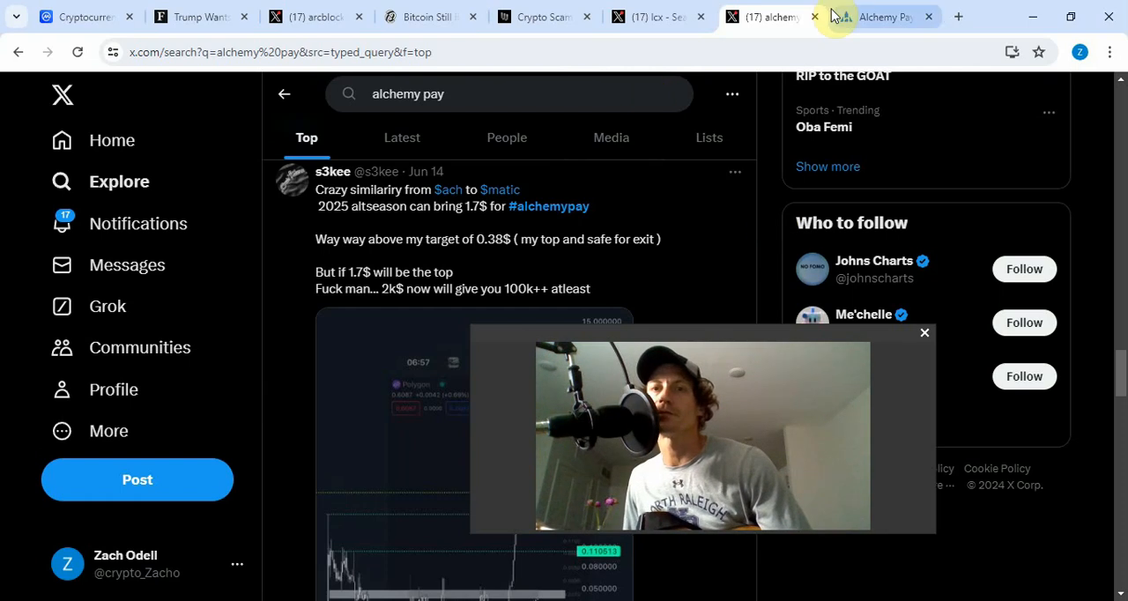
- Go to the Alchemy Pay homepage and read its global coverage stats and payment methods
click(881, 16)
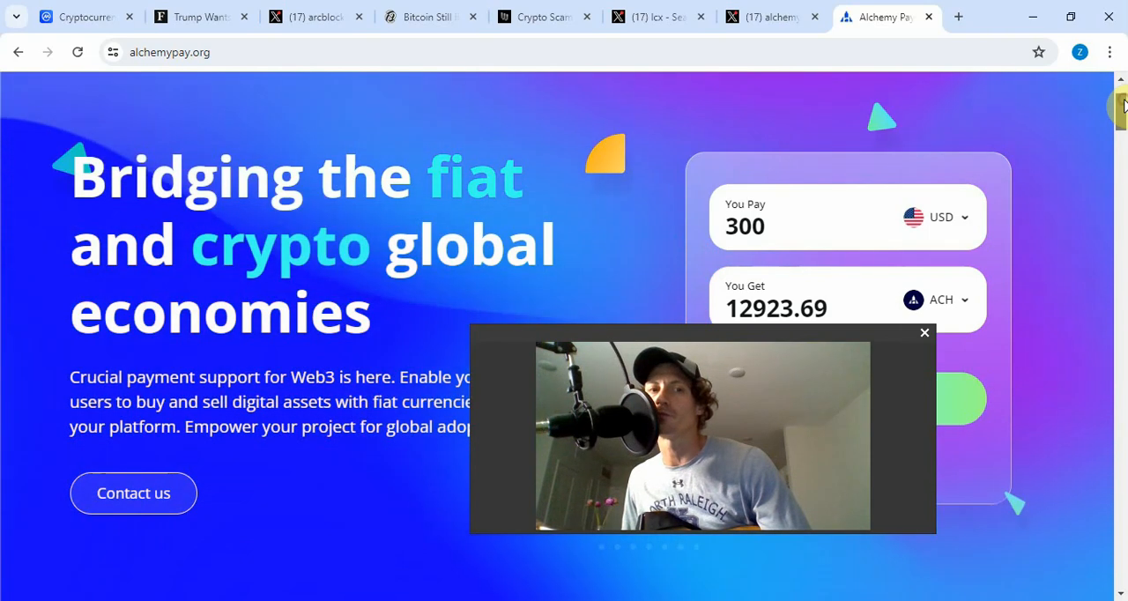
scroll(down, 3)
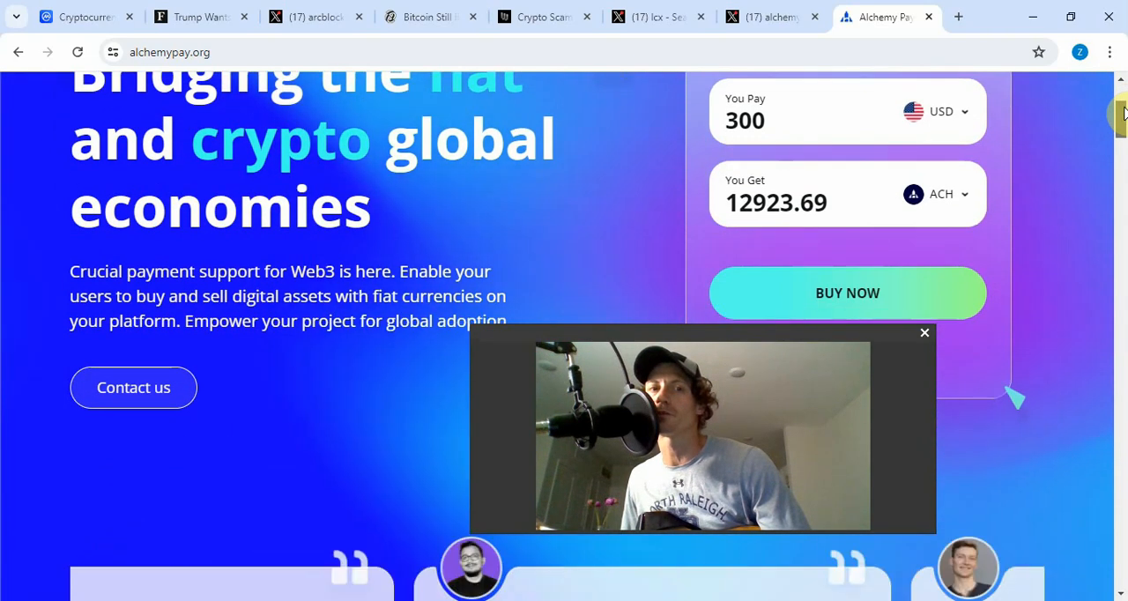
scroll(down, 3)
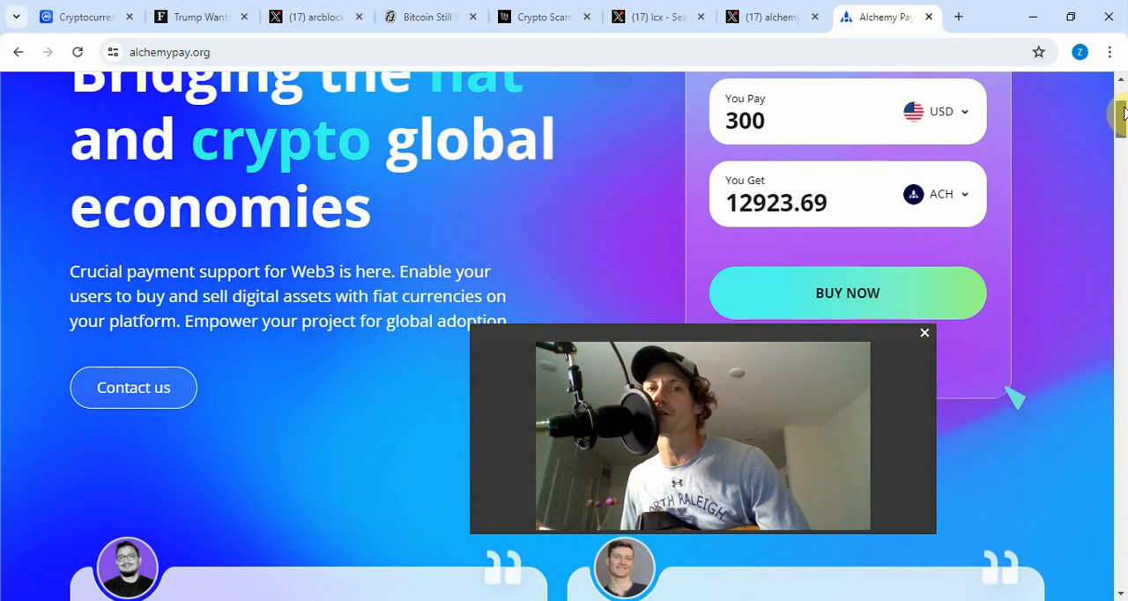
scroll(down, 3)
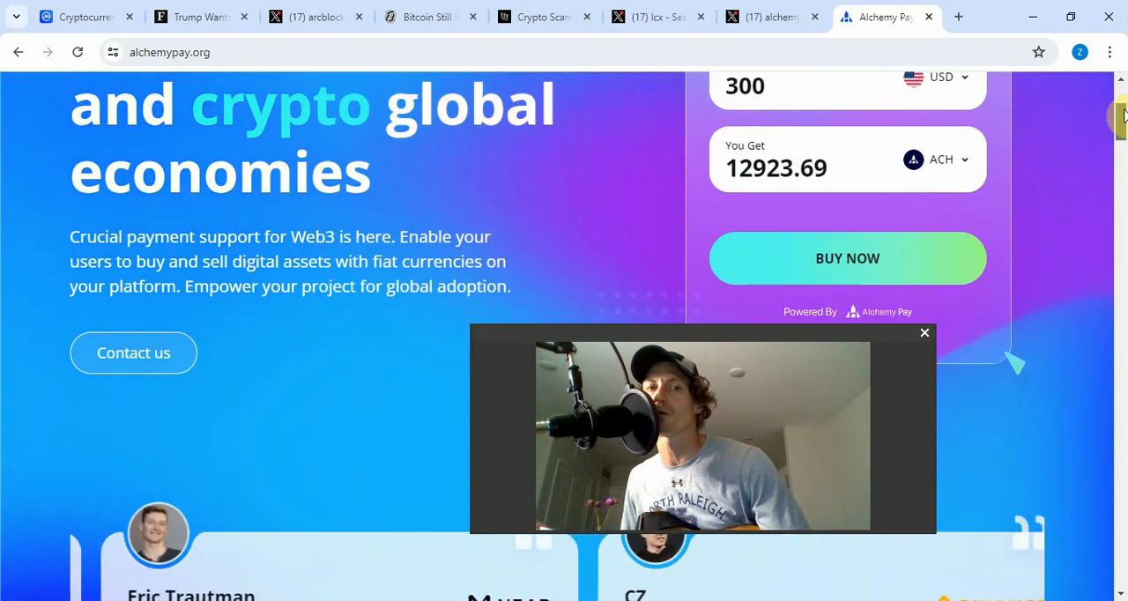
scroll(down, 3)
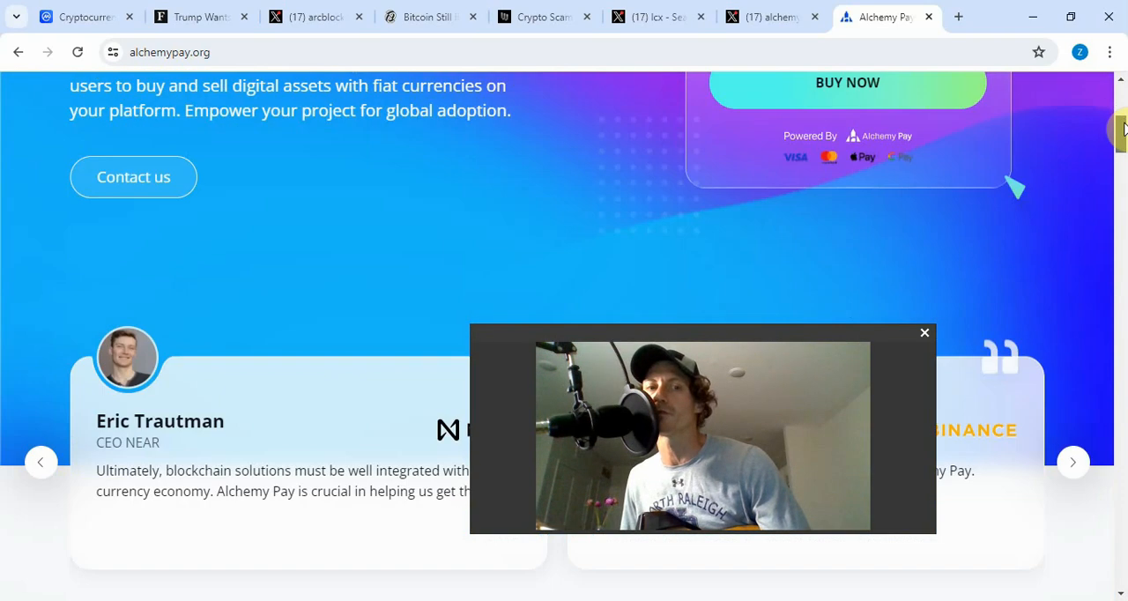
scroll(down, 3)
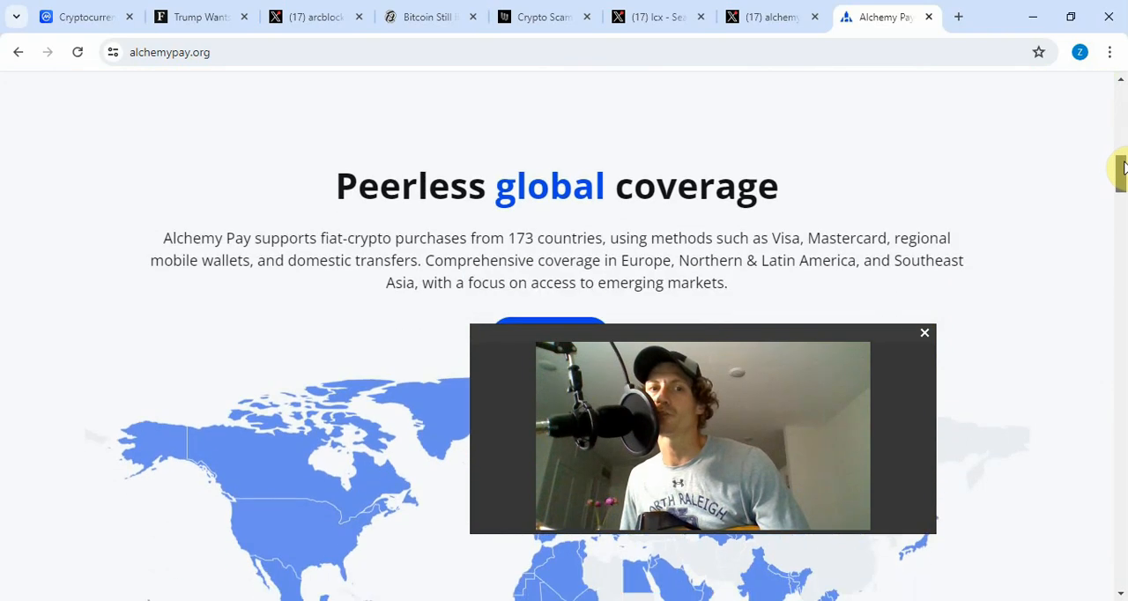
scroll(down, 3)
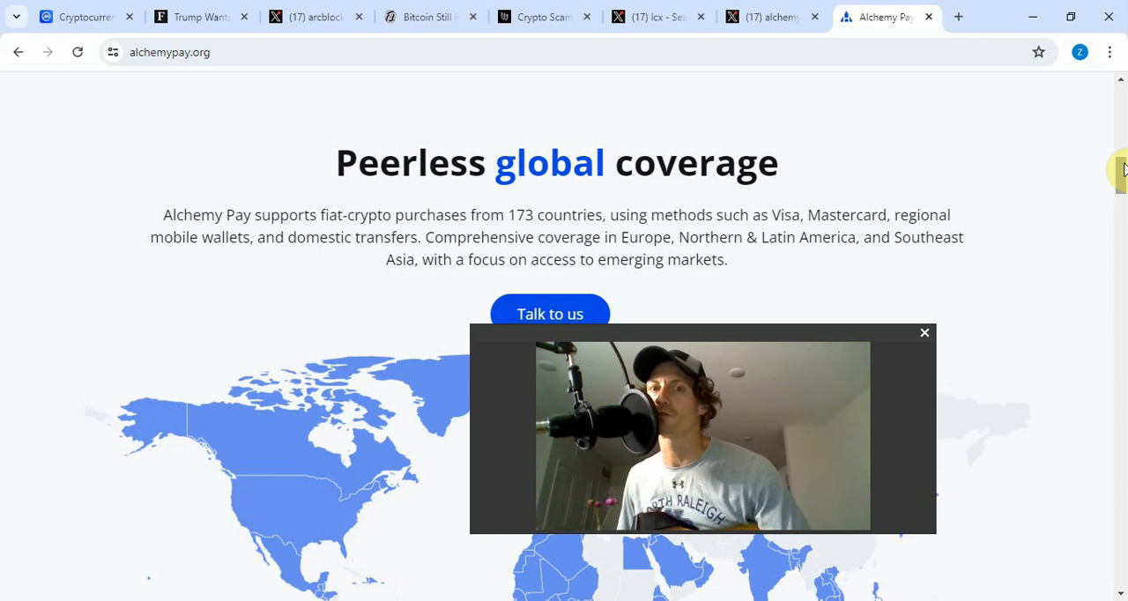
- Continue to the Web3 partner logos and follow the link to the full partners list
scroll(down, 3)
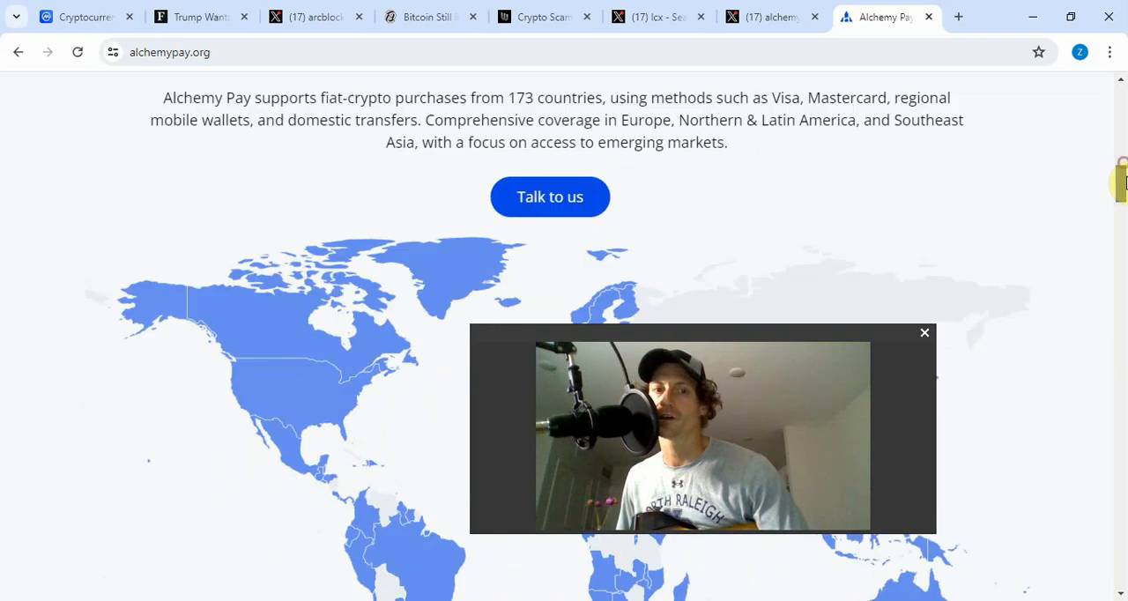
scroll(down, 3)
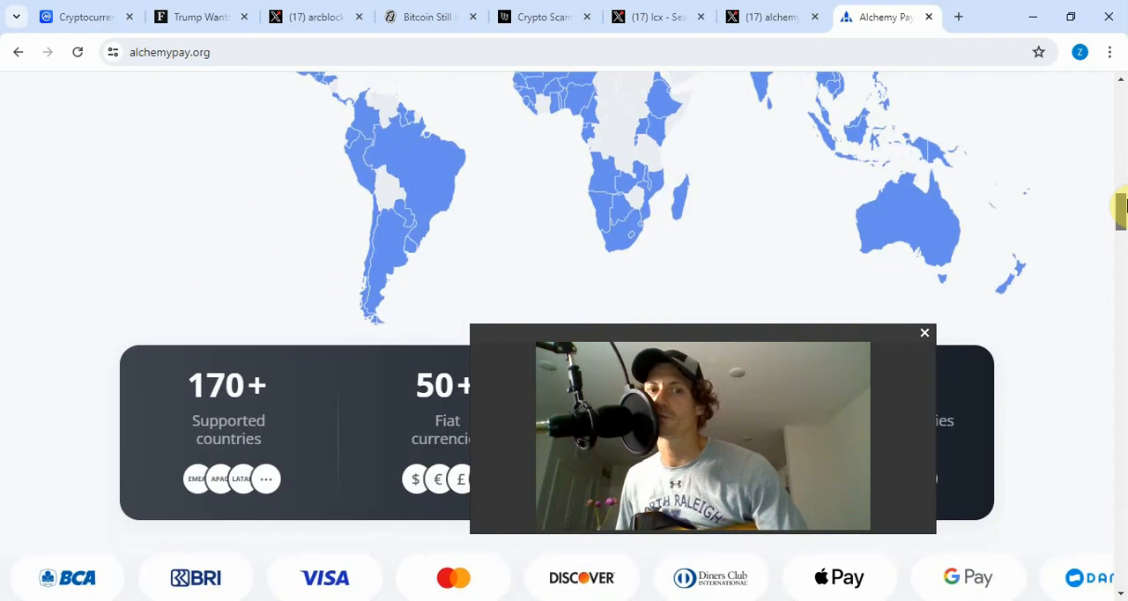
scroll(down, 3)
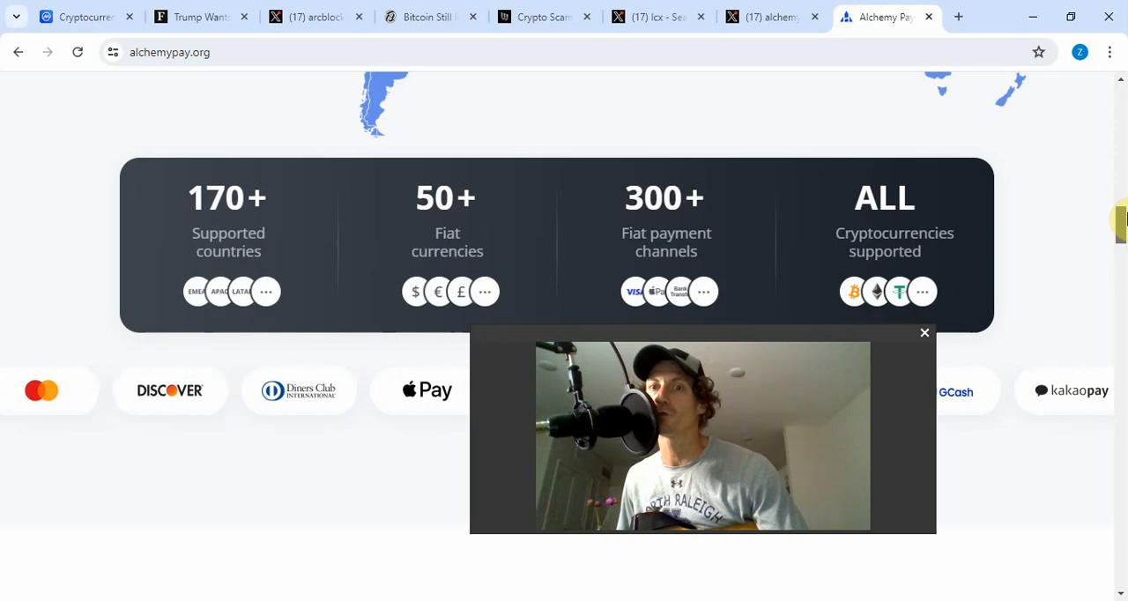
scroll(down, 3)
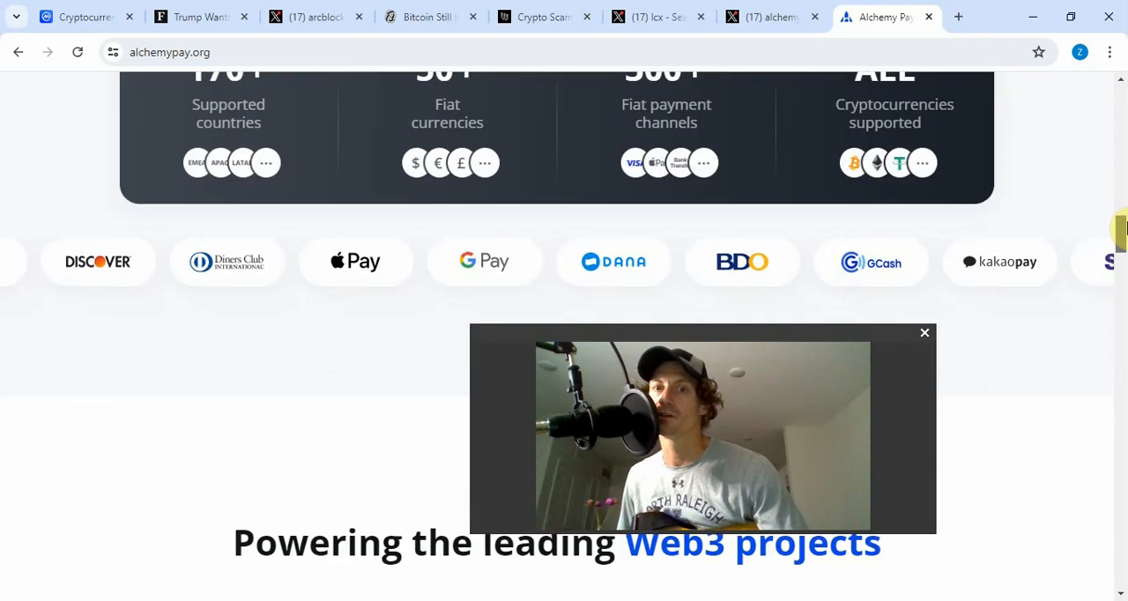
scroll(down, 3)
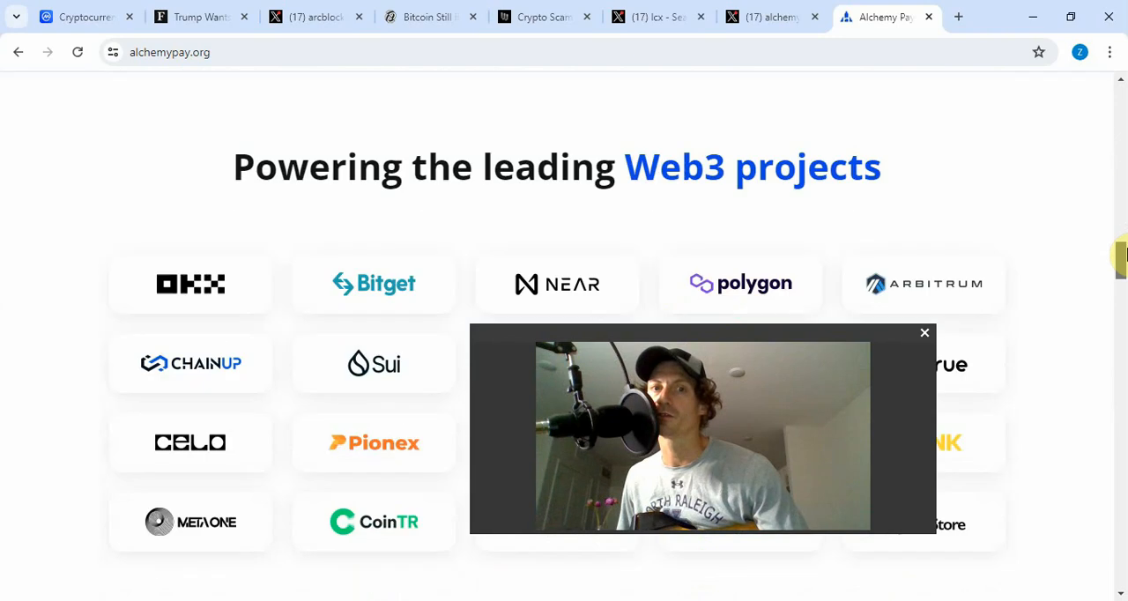
scroll(down, 3)
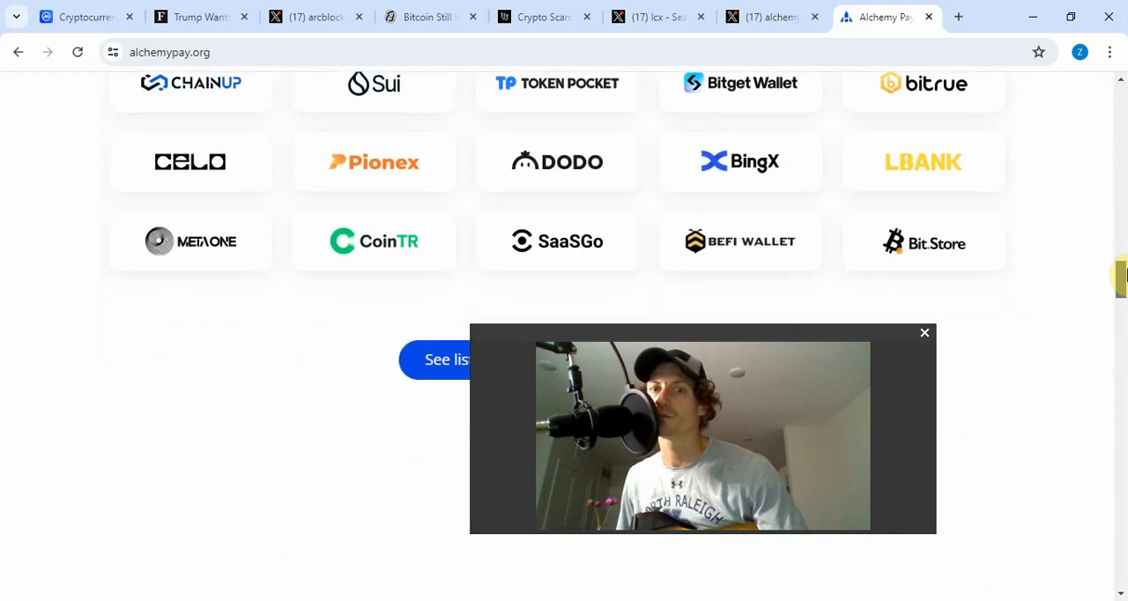
scroll(down, 3)
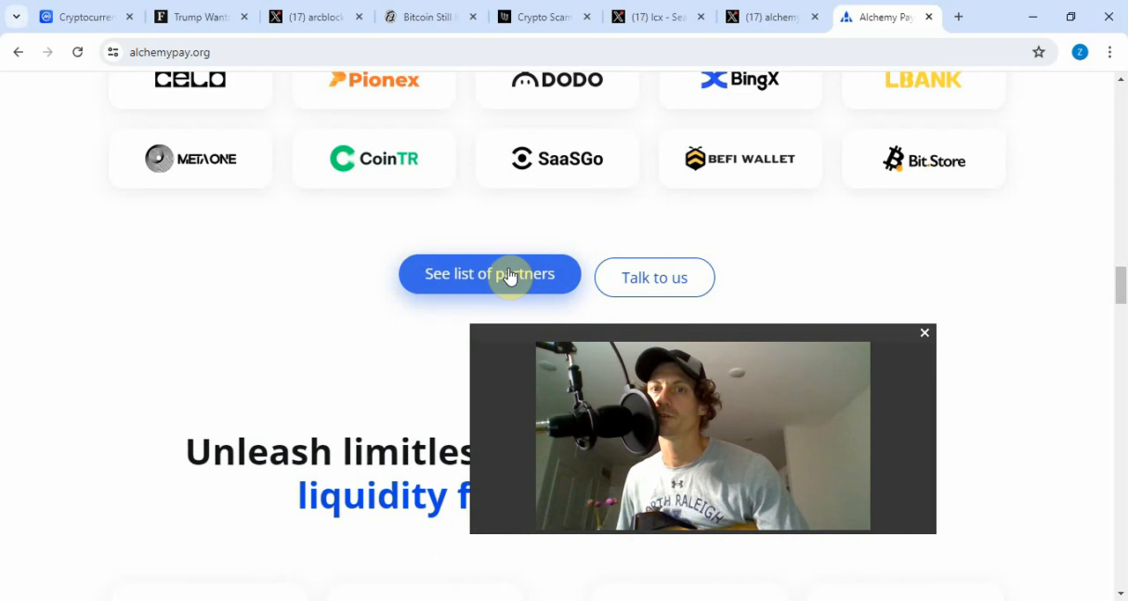
click(489, 275)
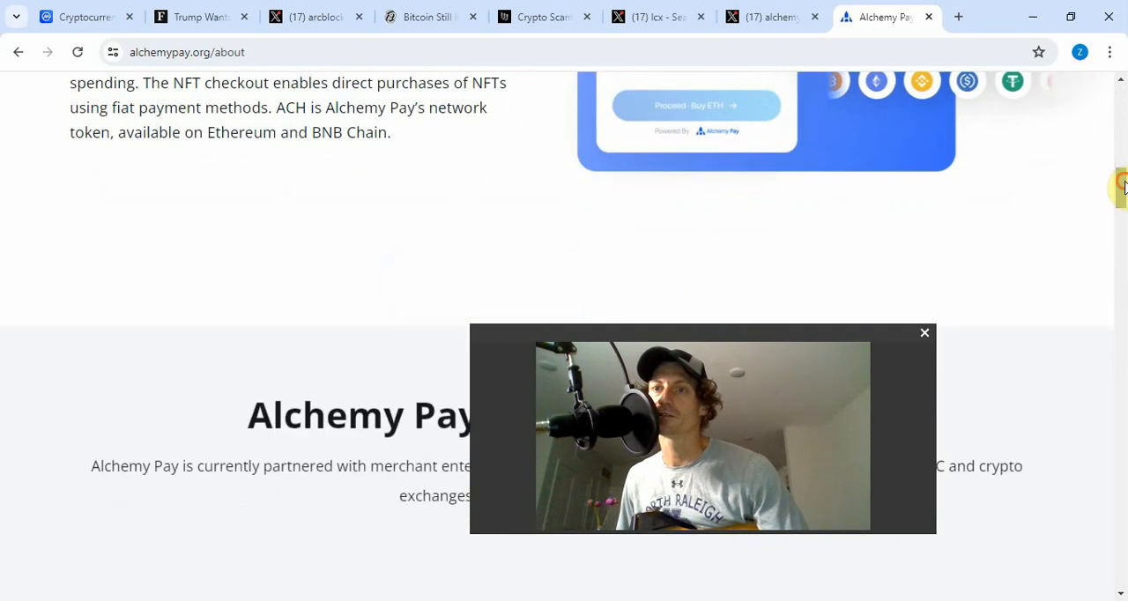
- Read the About page's payment partners, on/off-ramps, listing exchanges and committee members
scroll(down, 3)
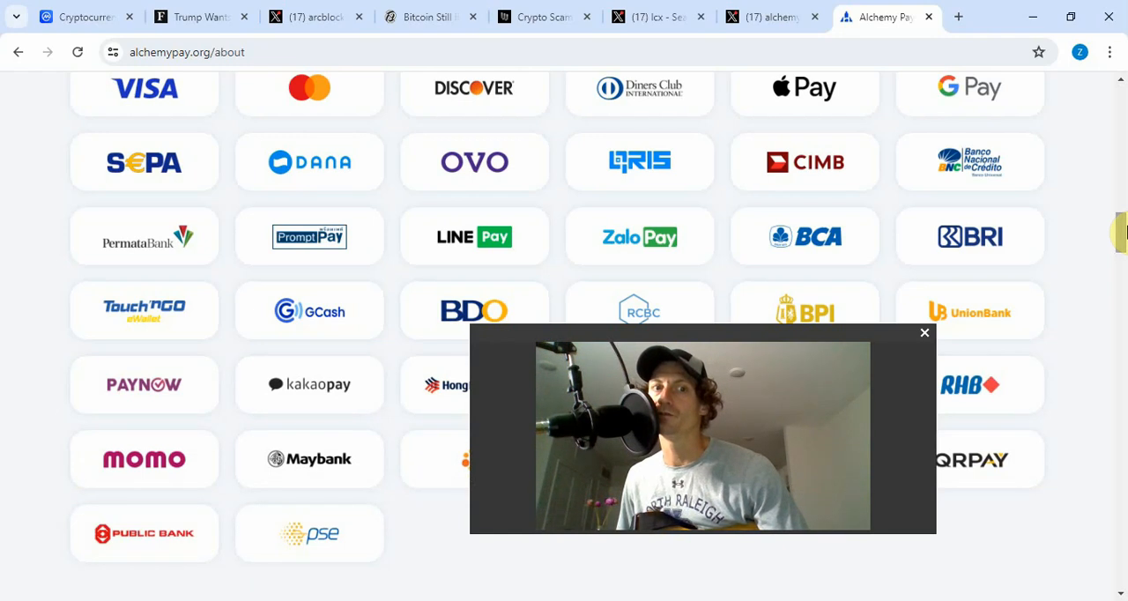
scroll(down, 3)
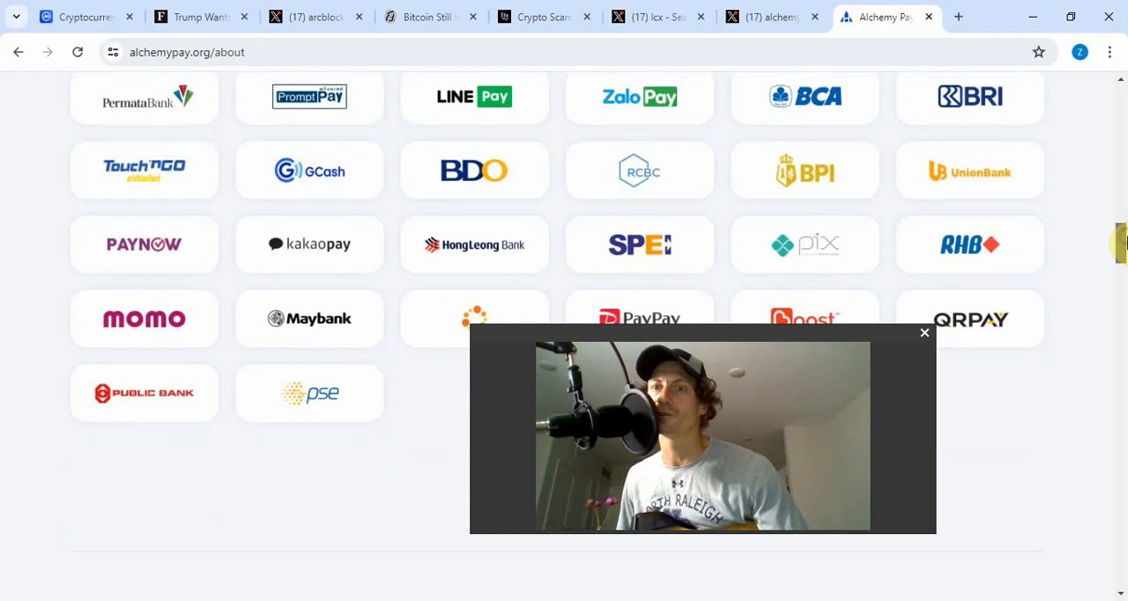
scroll(down, 3)
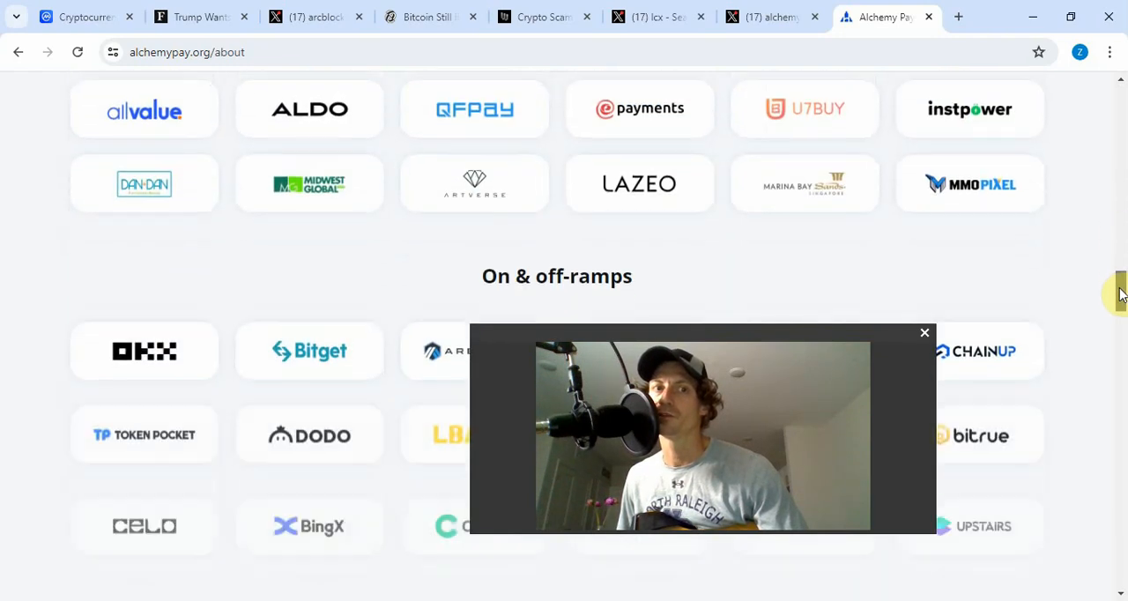
scroll(down, 3)
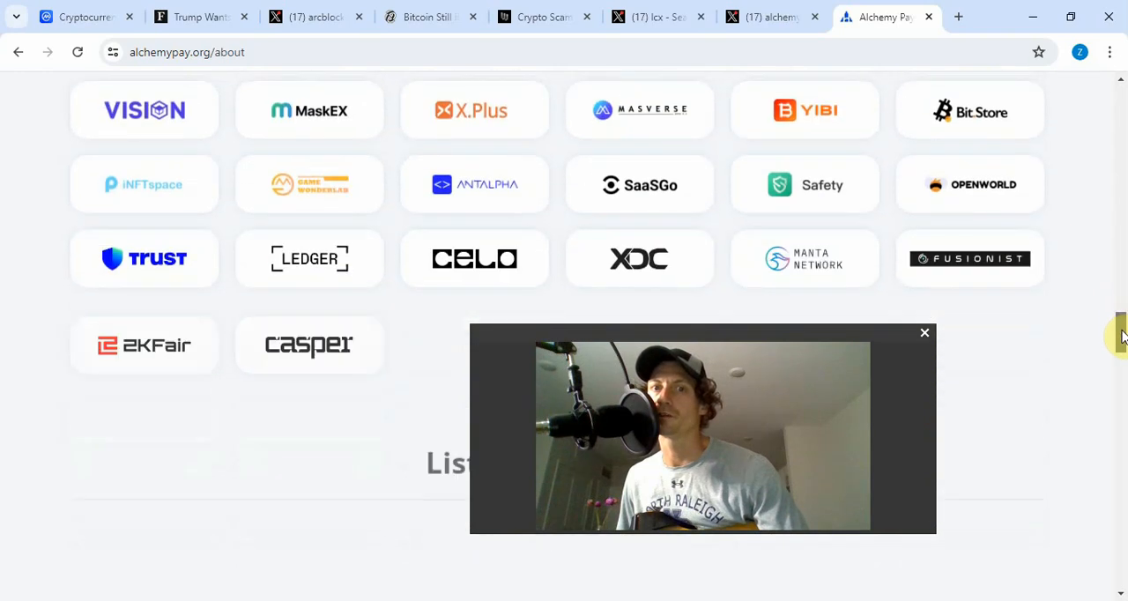
scroll(down, 3)
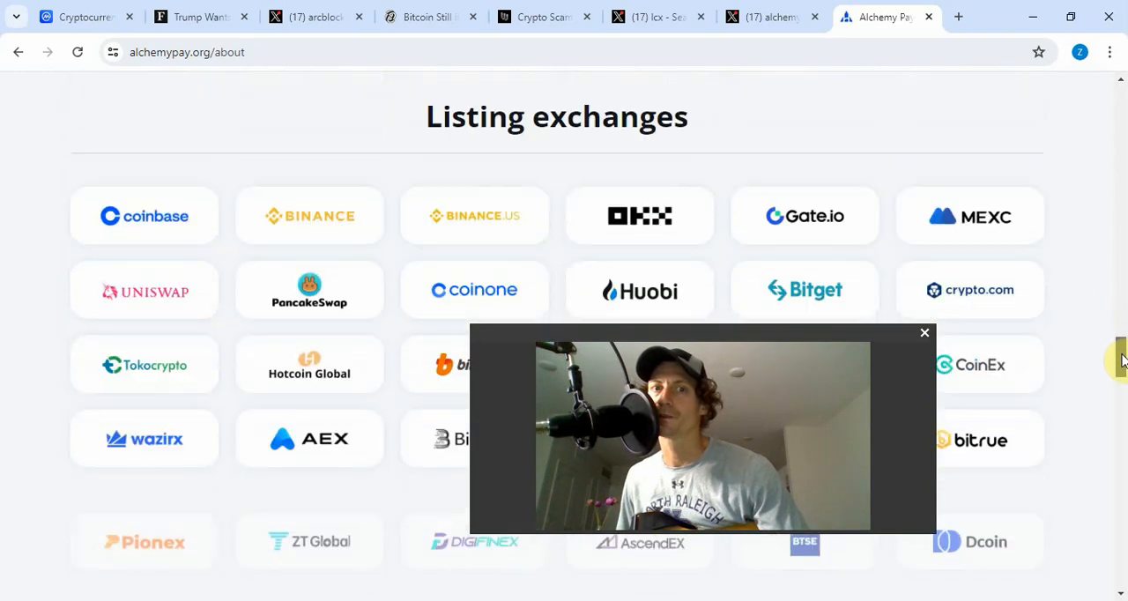
scroll(down, 3)
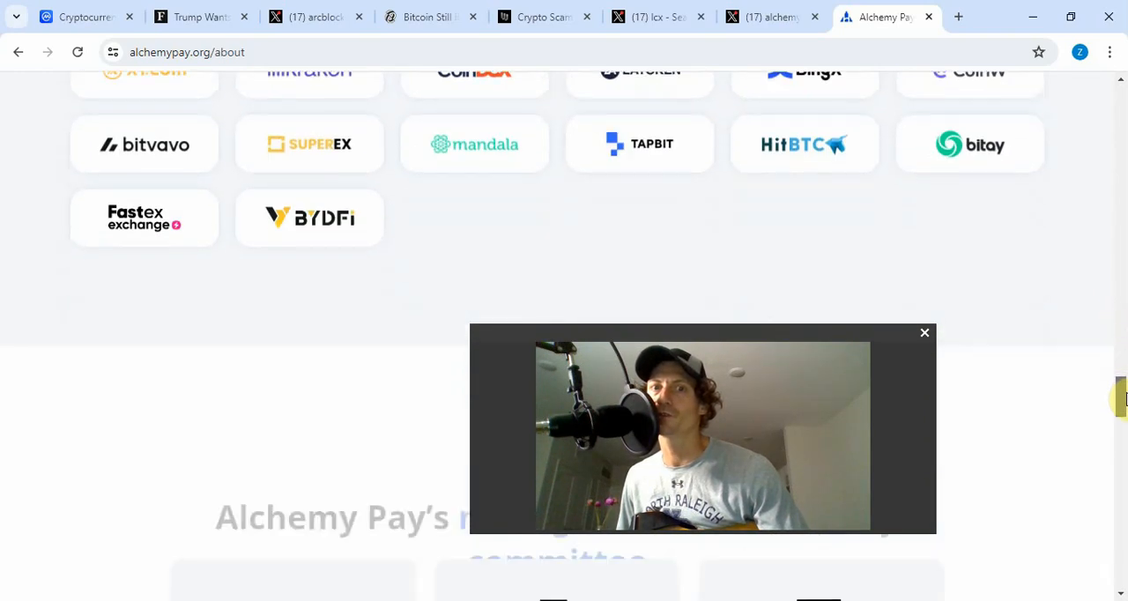
scroll(down, 3)
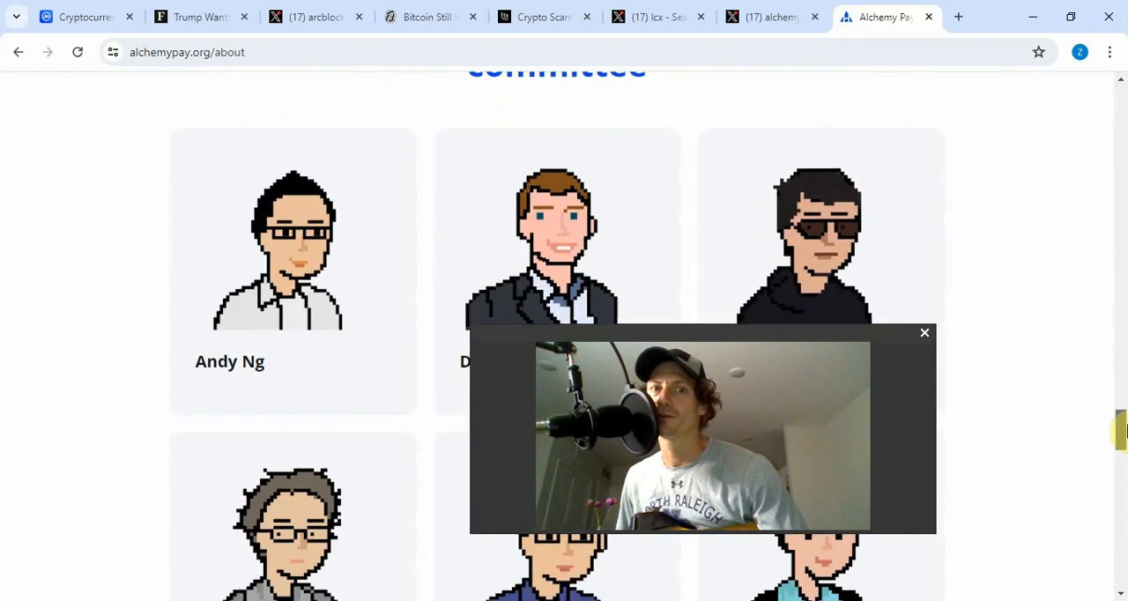
scroll(down, 3)
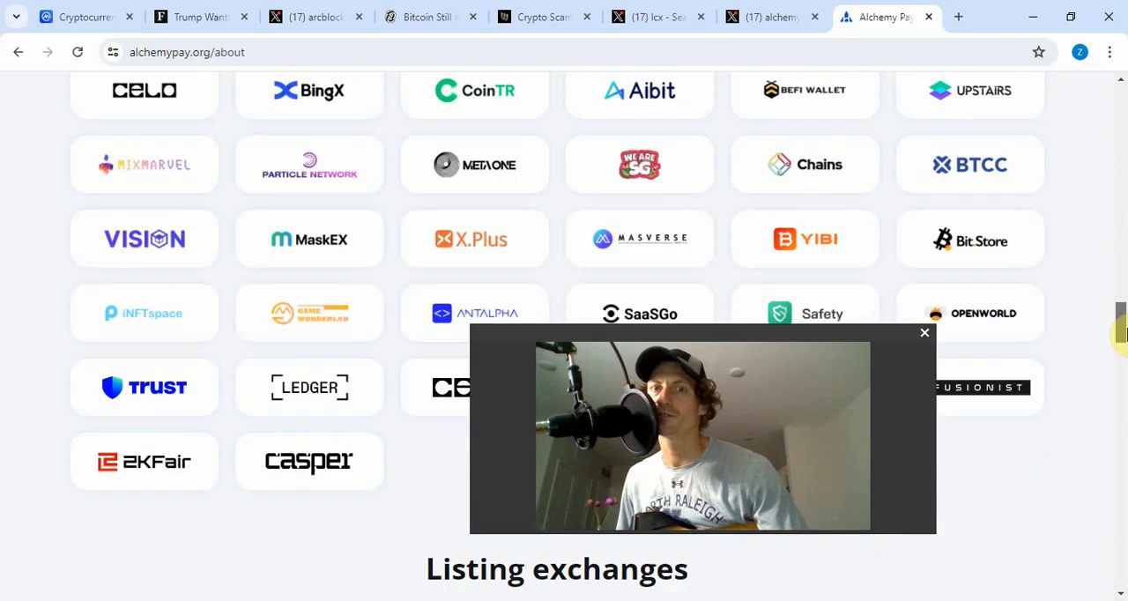
- Return to the 'Our mission' section at the top of the Alchemy Pay About page
scroll(up, 3)
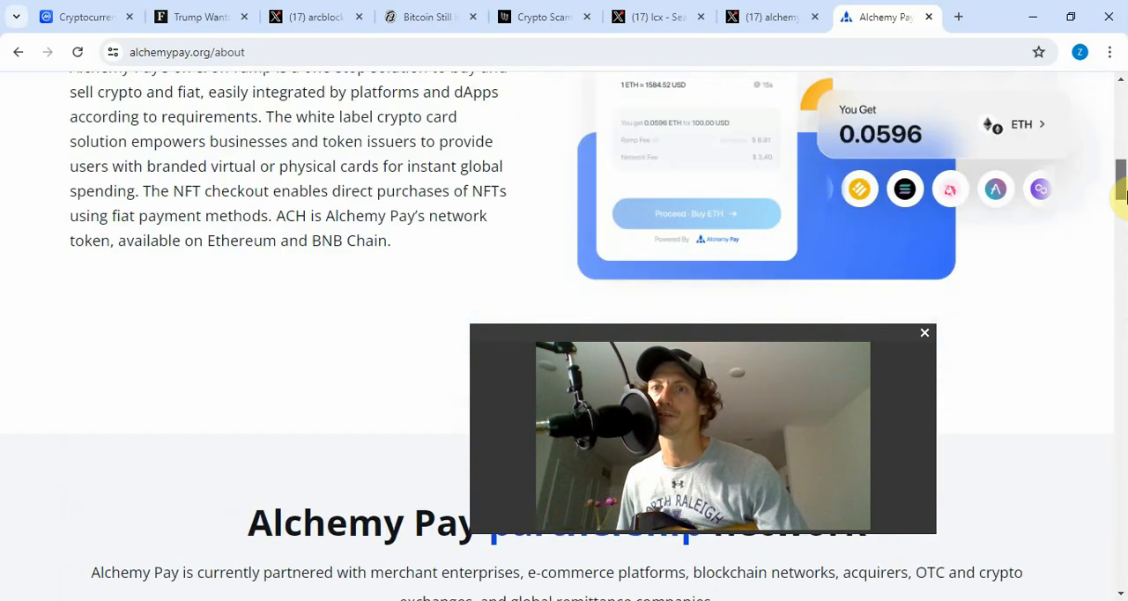
scroll(up, 3)
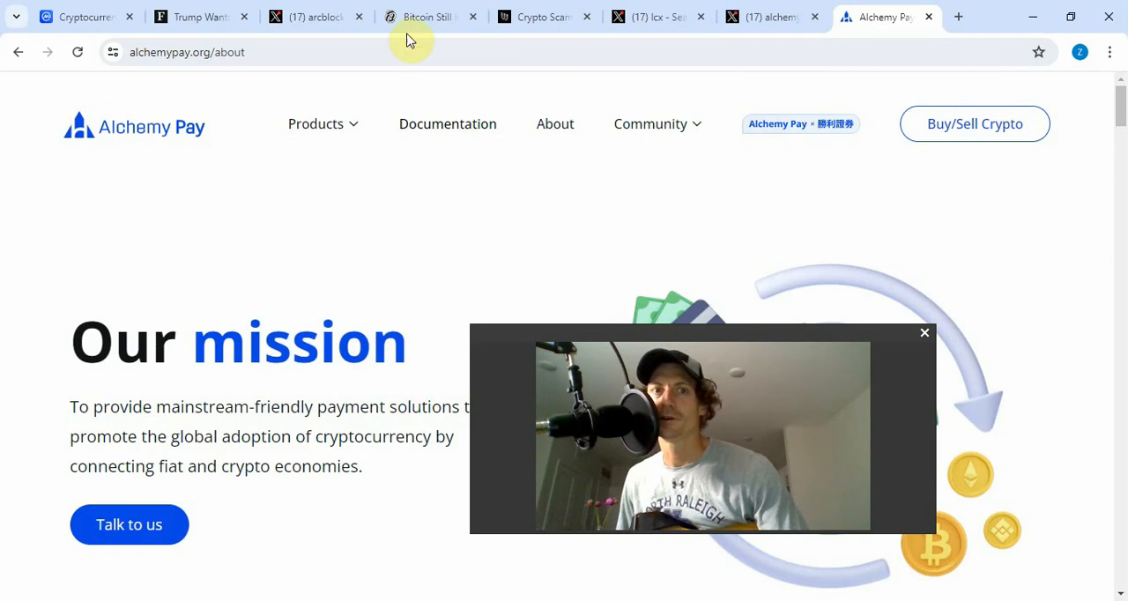
mouse_move(427, 16)
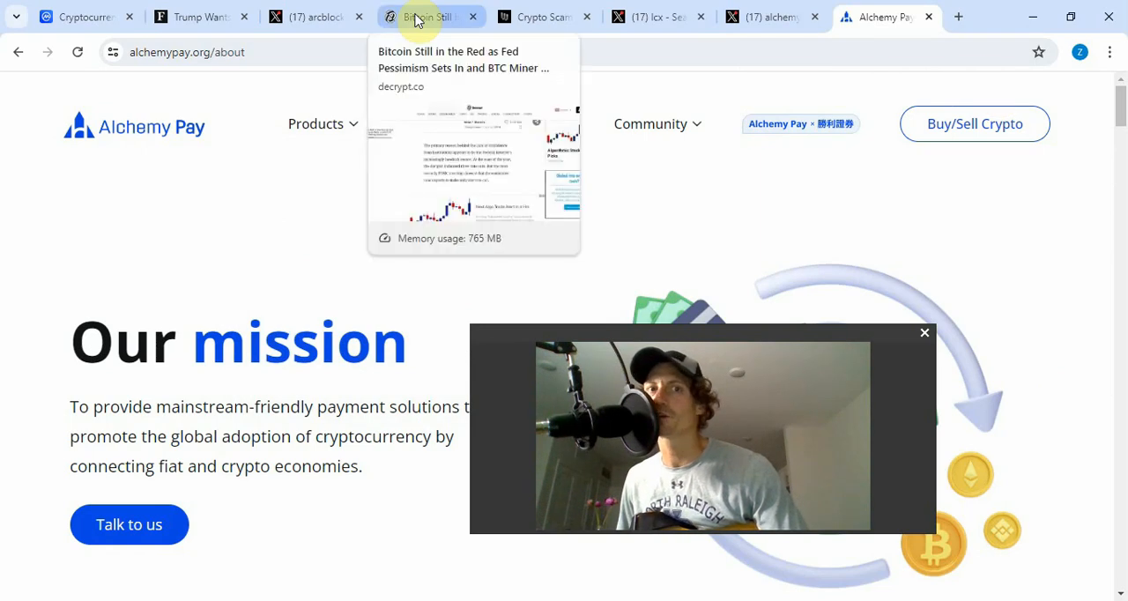
- Switch to the Decrypt 'Bitcoin Still in the Red' article and minimize the recorder widget
click(430, 17)
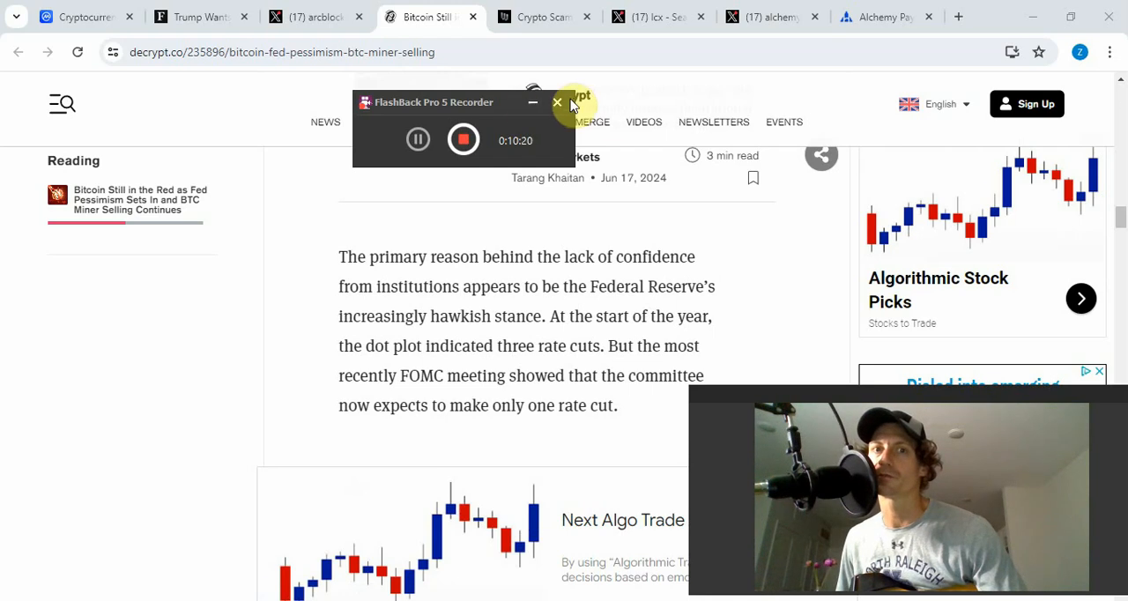
click(557, 102)
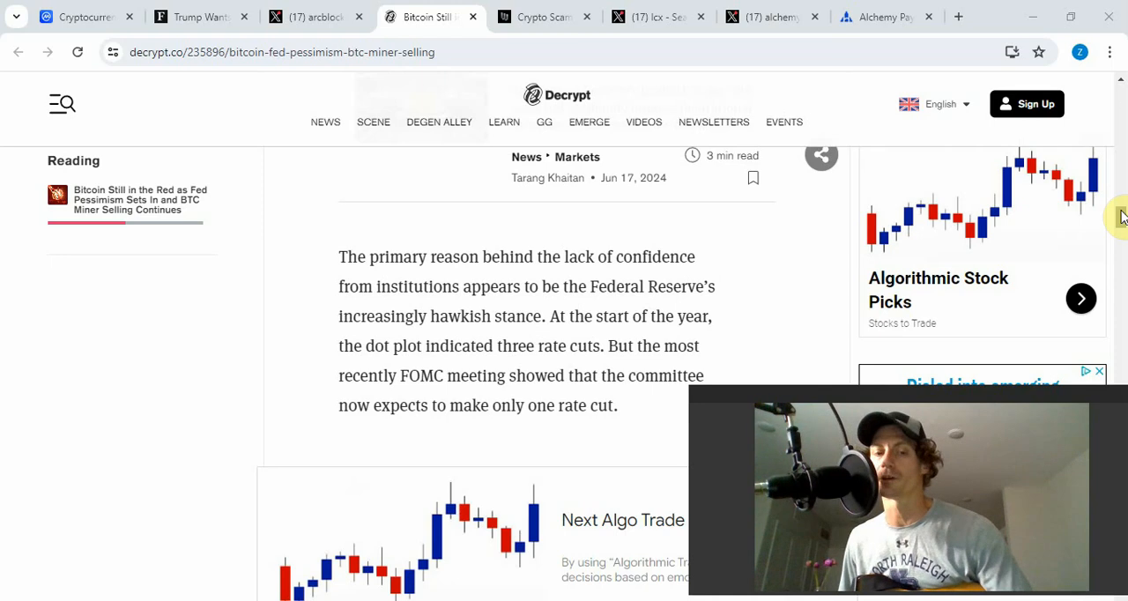
- Read down the Decrypt article past the Algo Trade ad toward the Fed commentary
scroll(down, 3)
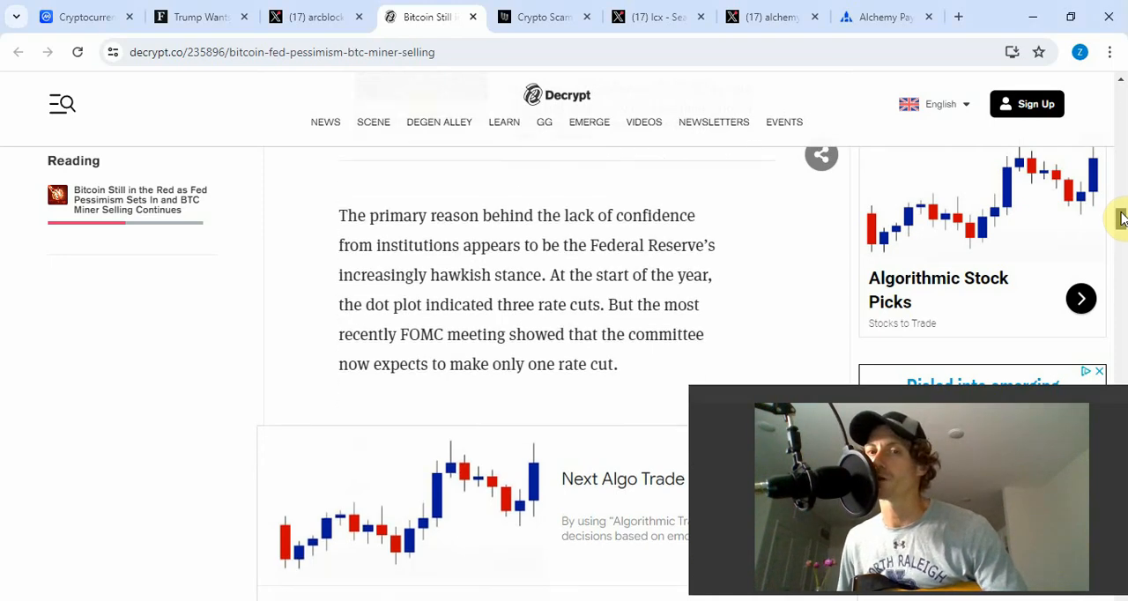
scroll(down, 3)
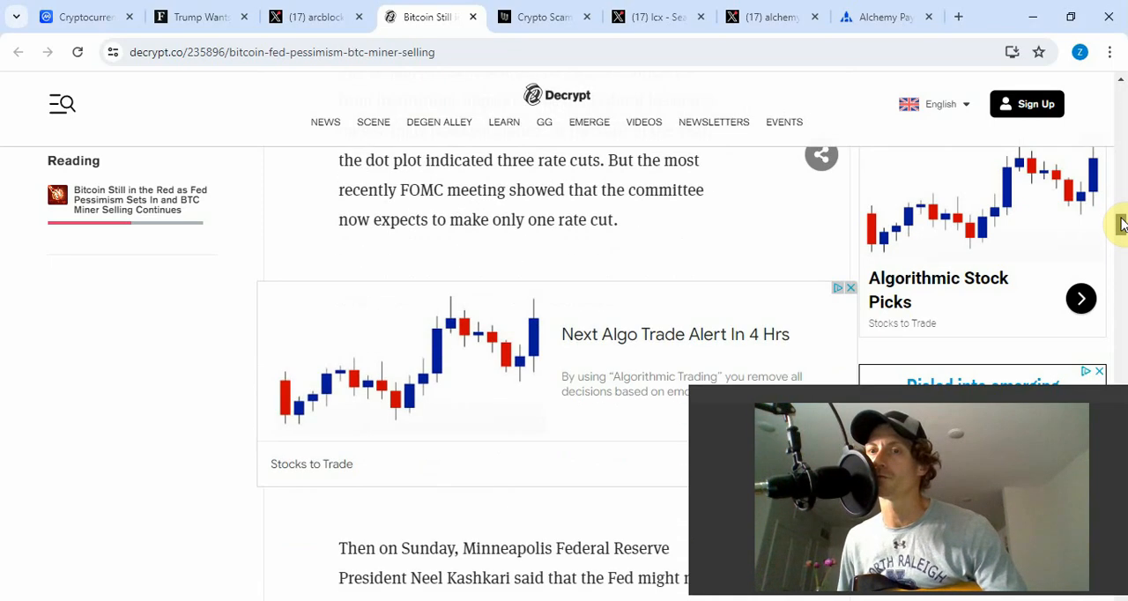
scroll(down, 3)
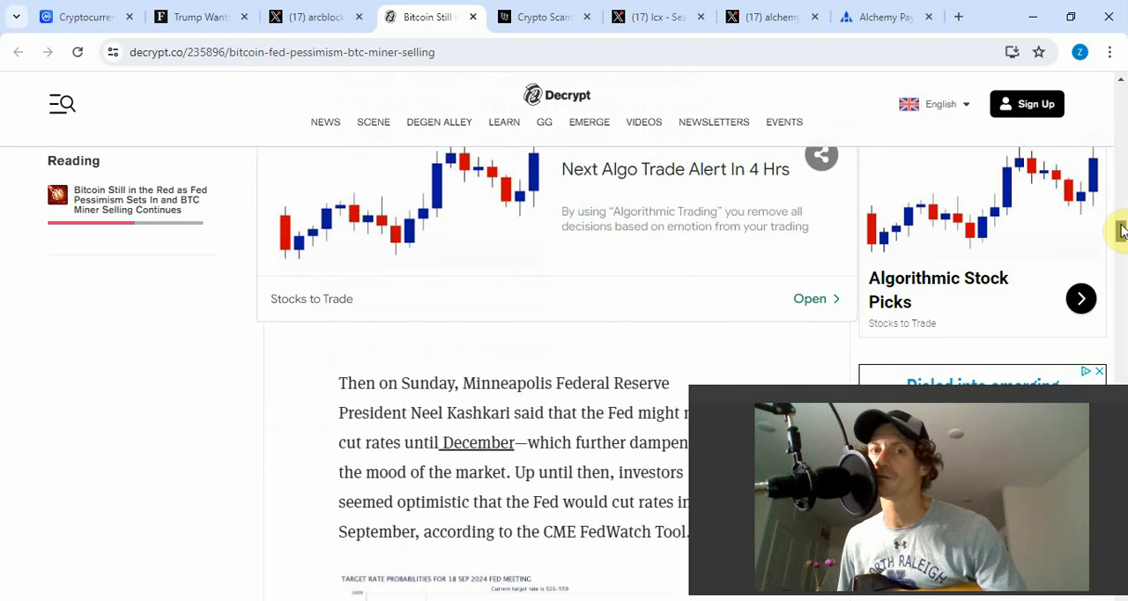
scroll(down, 3)
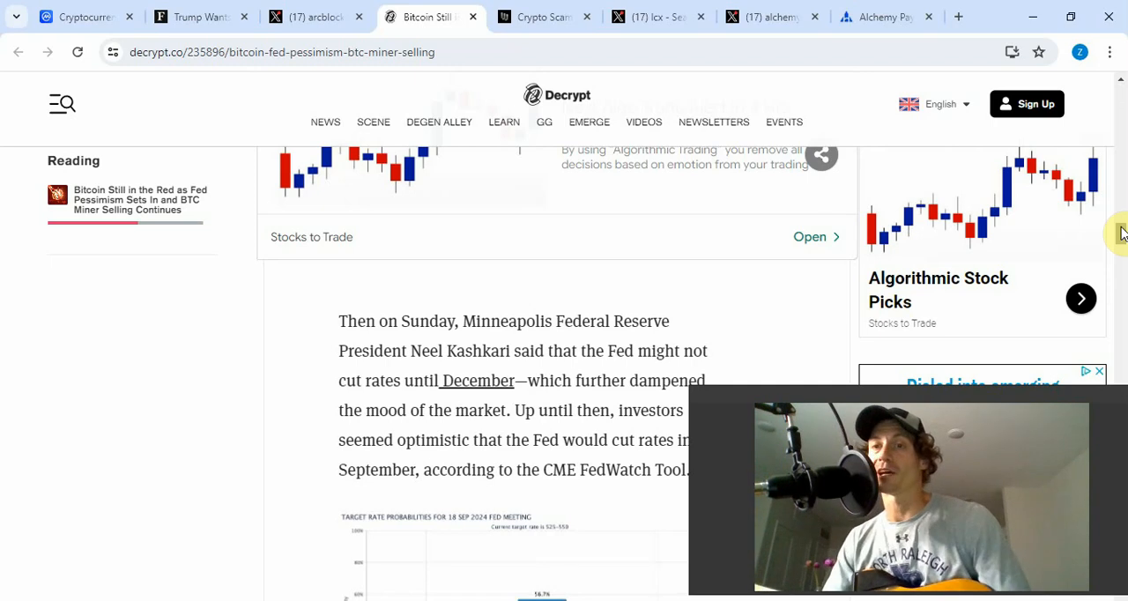
scroll(down, 3)
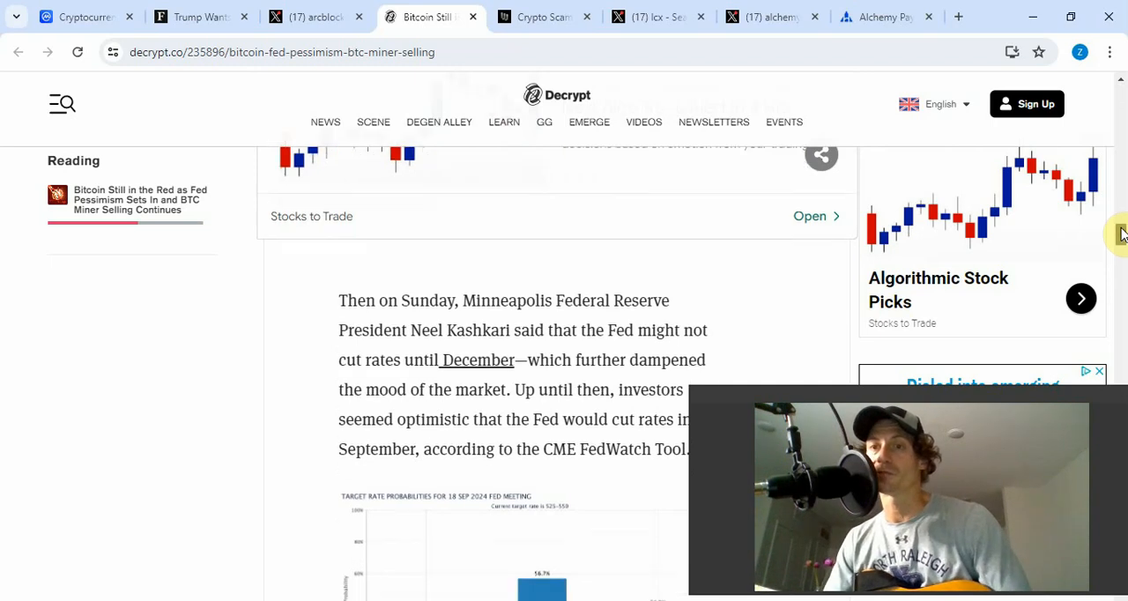
scroll(down, 3)
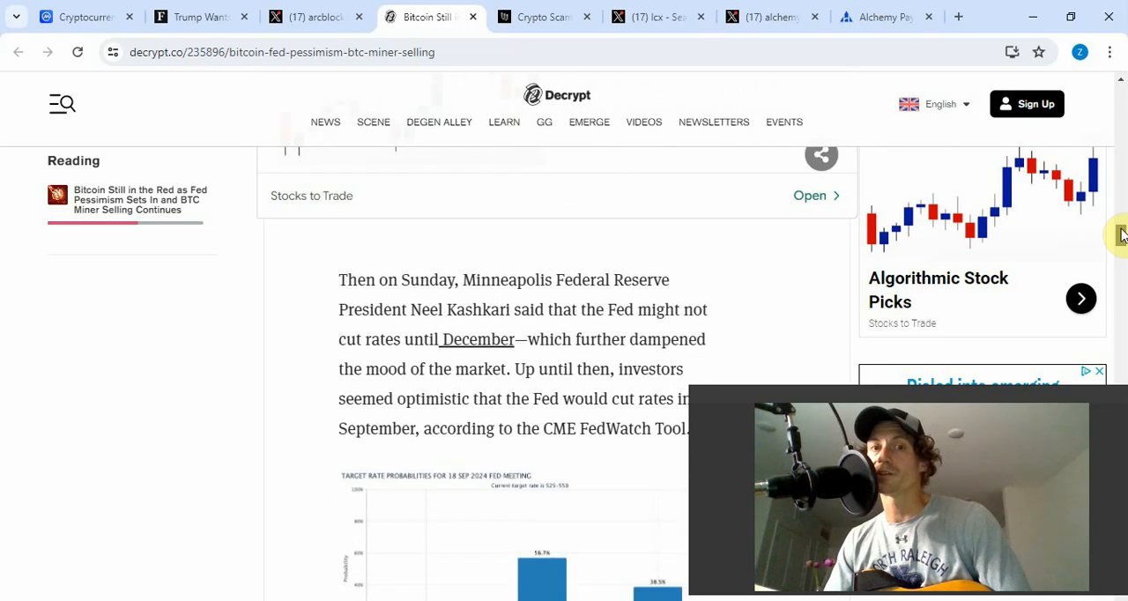
- Continue past the CME FedWatch rate-probability chart to the $500M liquidations paragraph
scroll(down, 3)
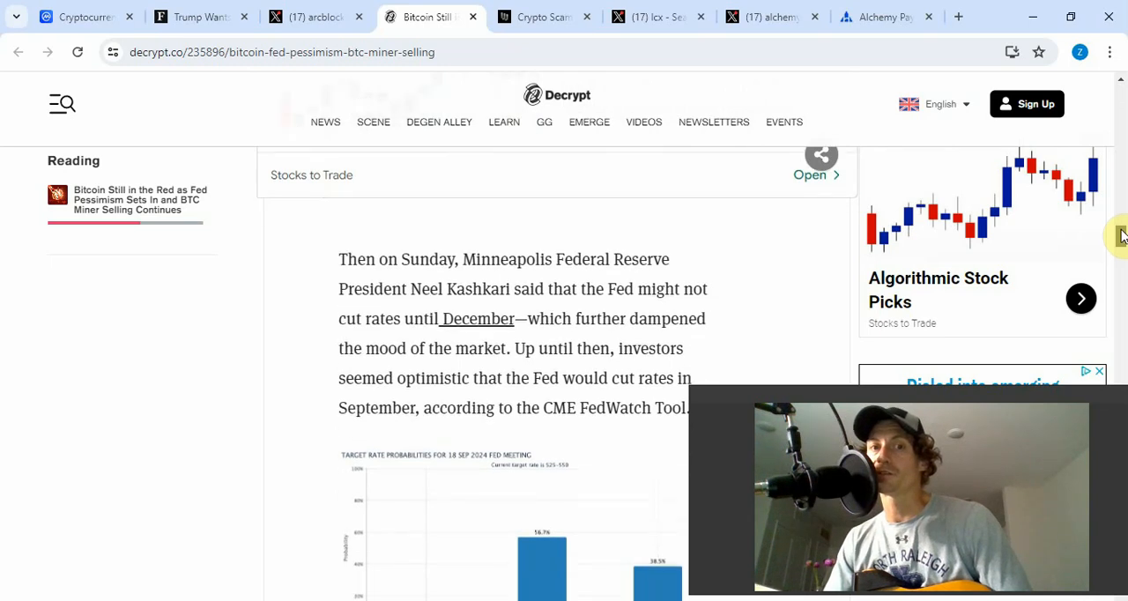
scroll(down, 3)
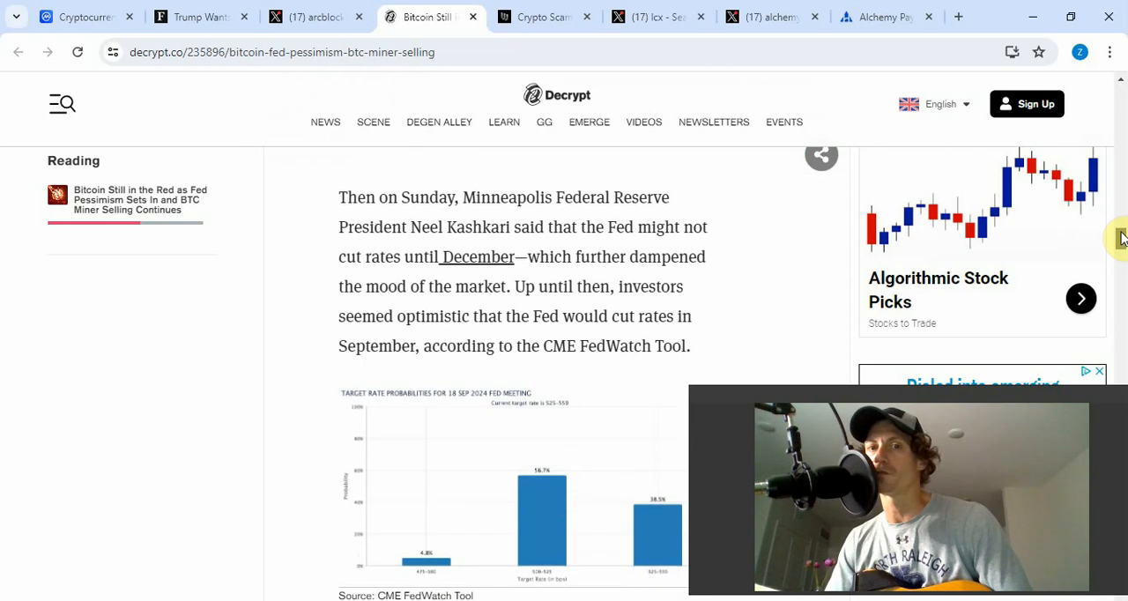
scroll(down, 3)
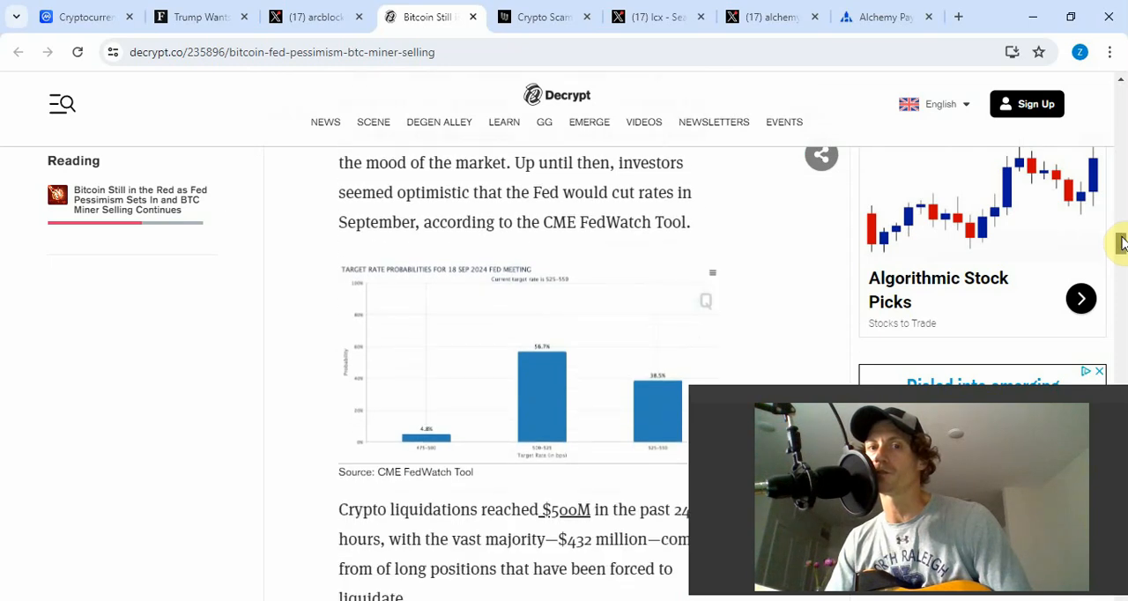
scroll(down, 3)
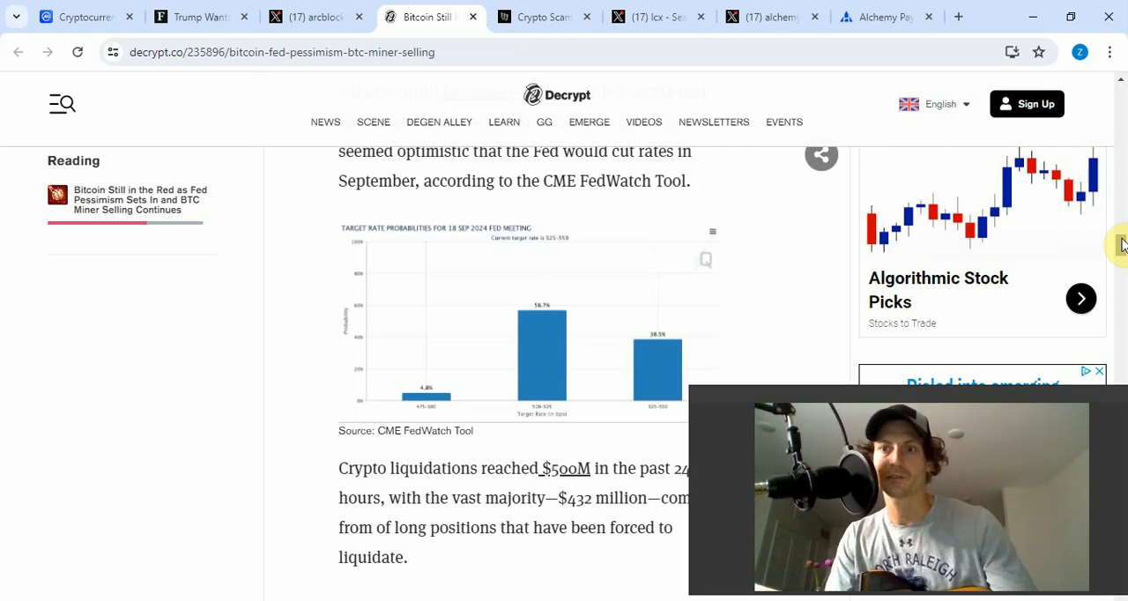
scroll(down, 3)
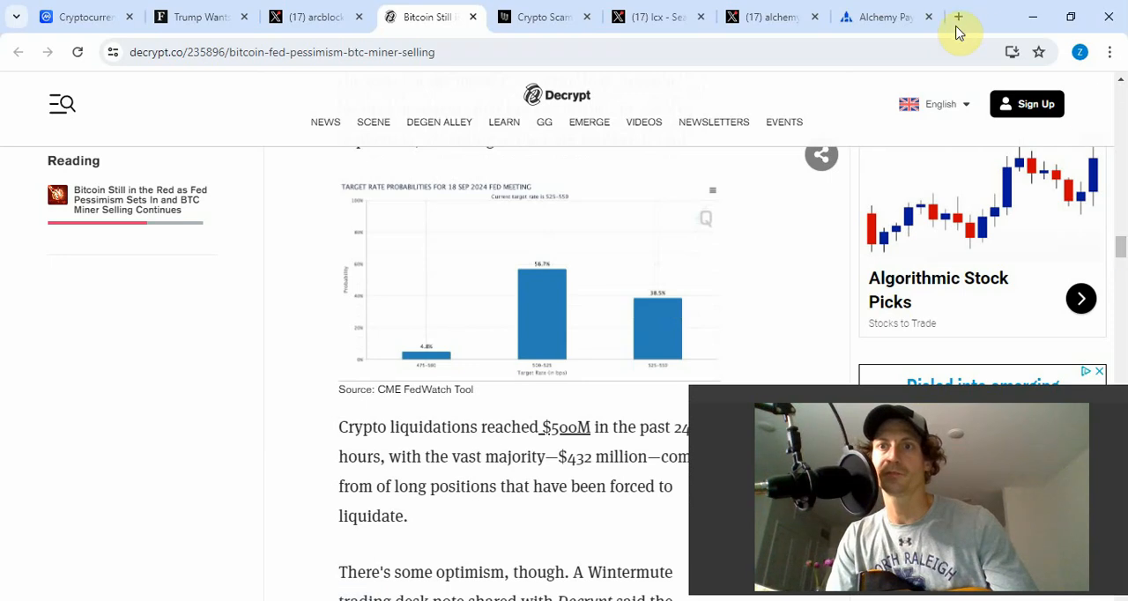
- In a new tab, Google 'cme fedwatch' and open the CME FedWatch Tool result
click(958, 17)
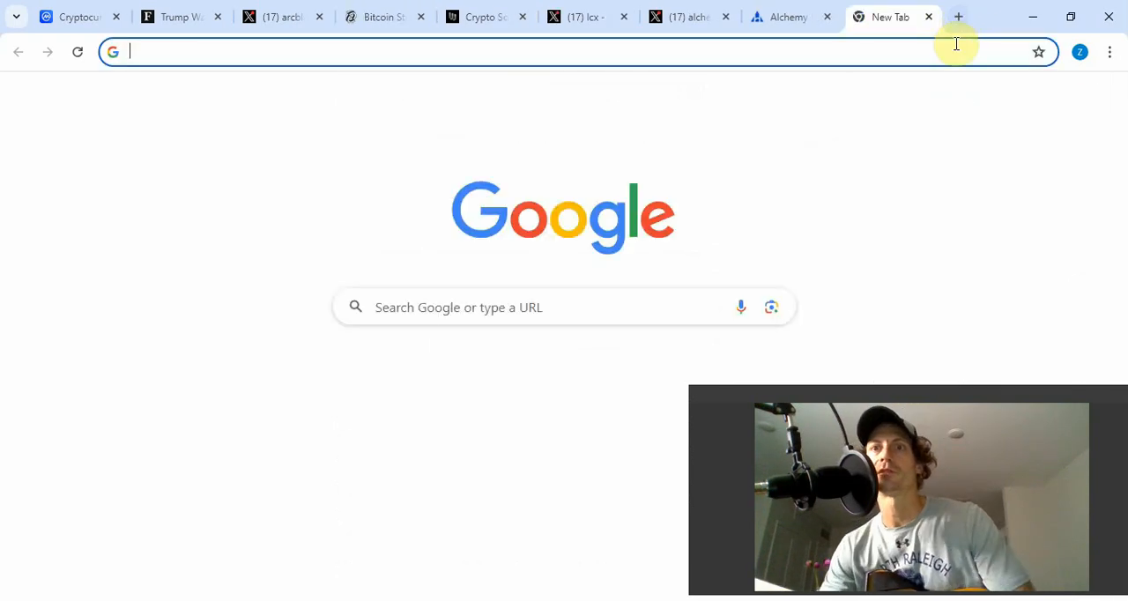
click(564, 306)
text(cme f)
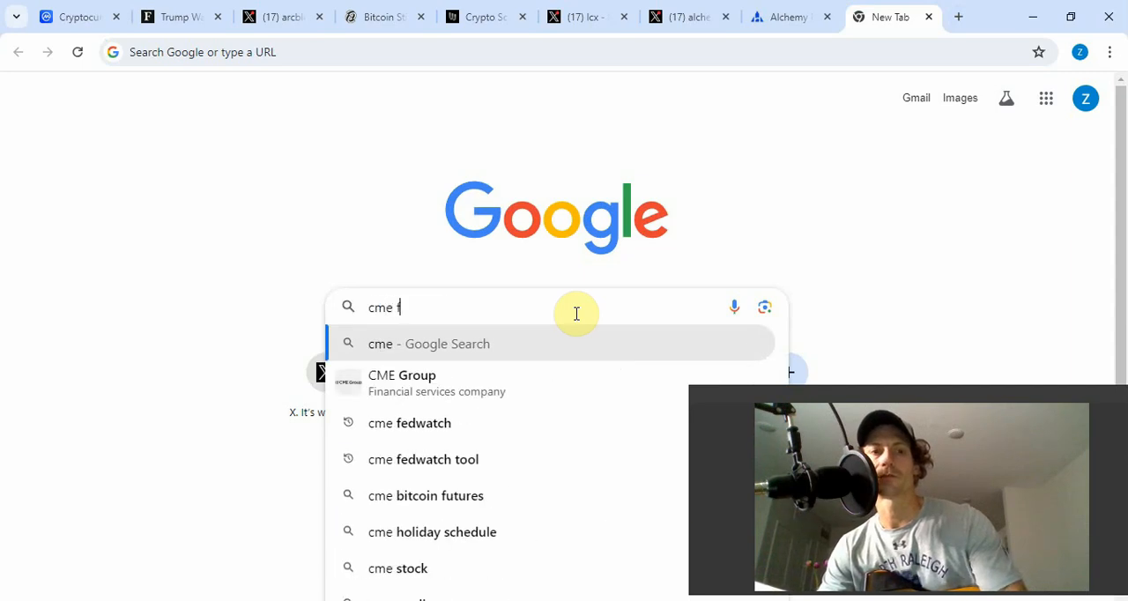
click(409, 423)
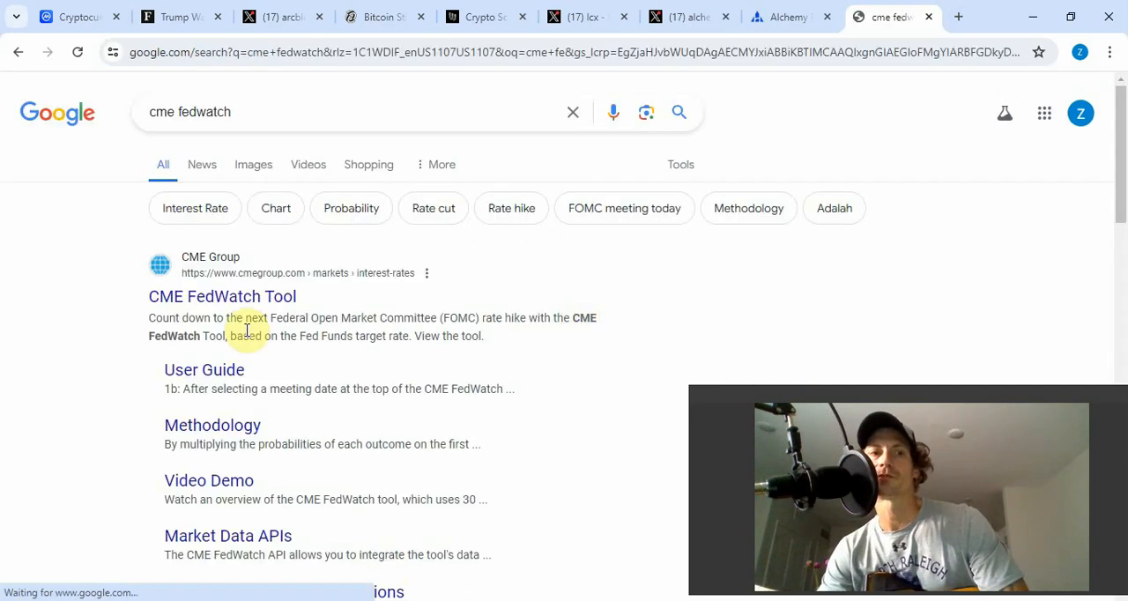
click(222, 296)
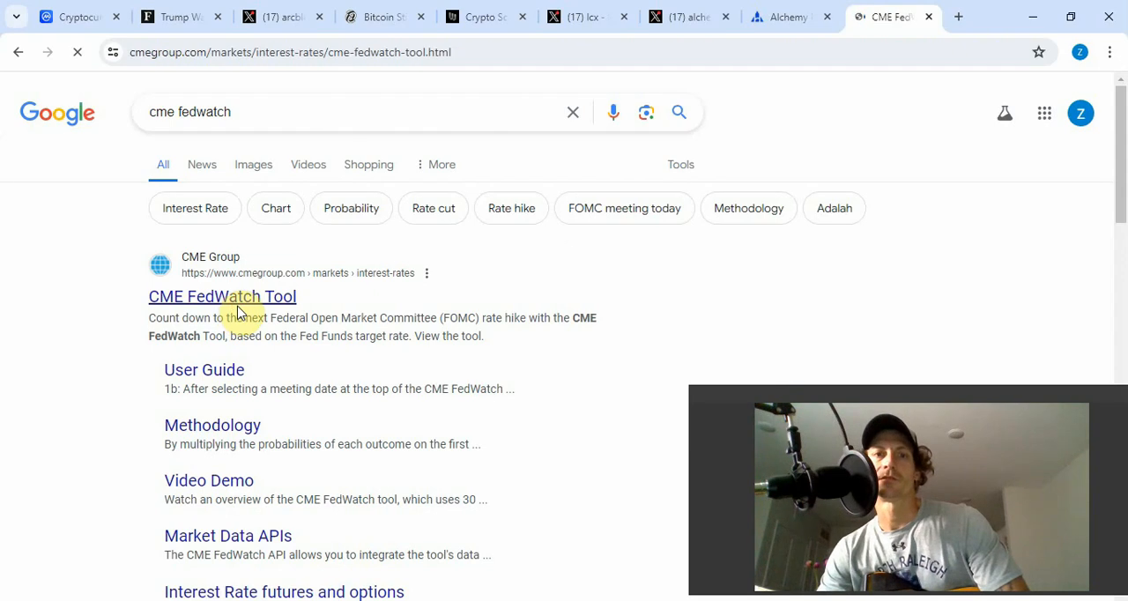
- Bring the Target Rate Probabilities chart into view, showing 91.7% no-change and 8.3% ease for 31 Jul 2024
click(222, 296)
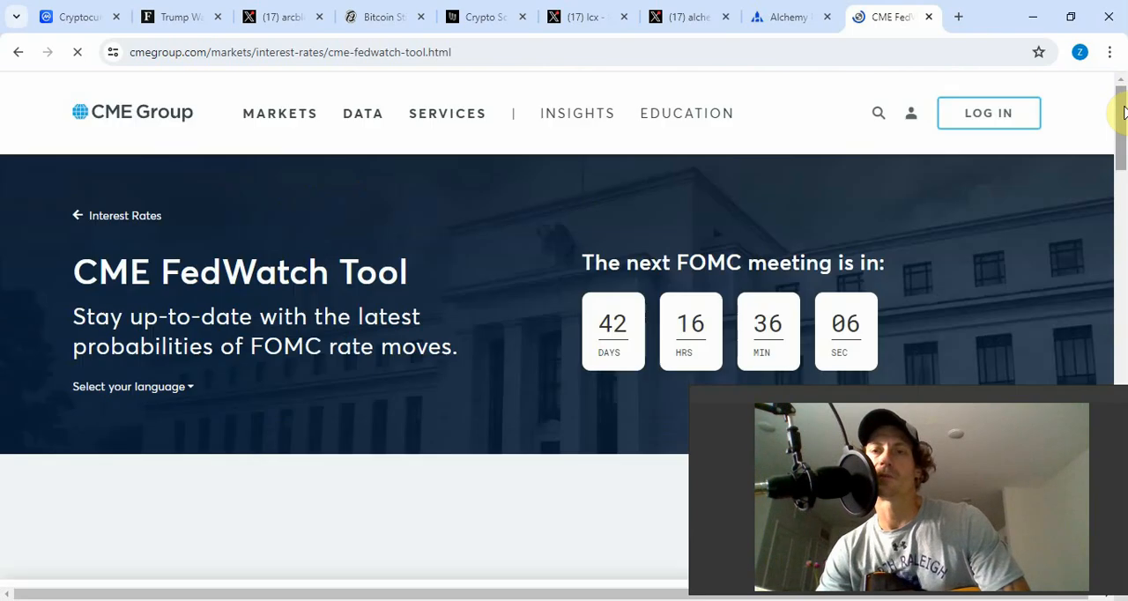
scroll(down, 3)
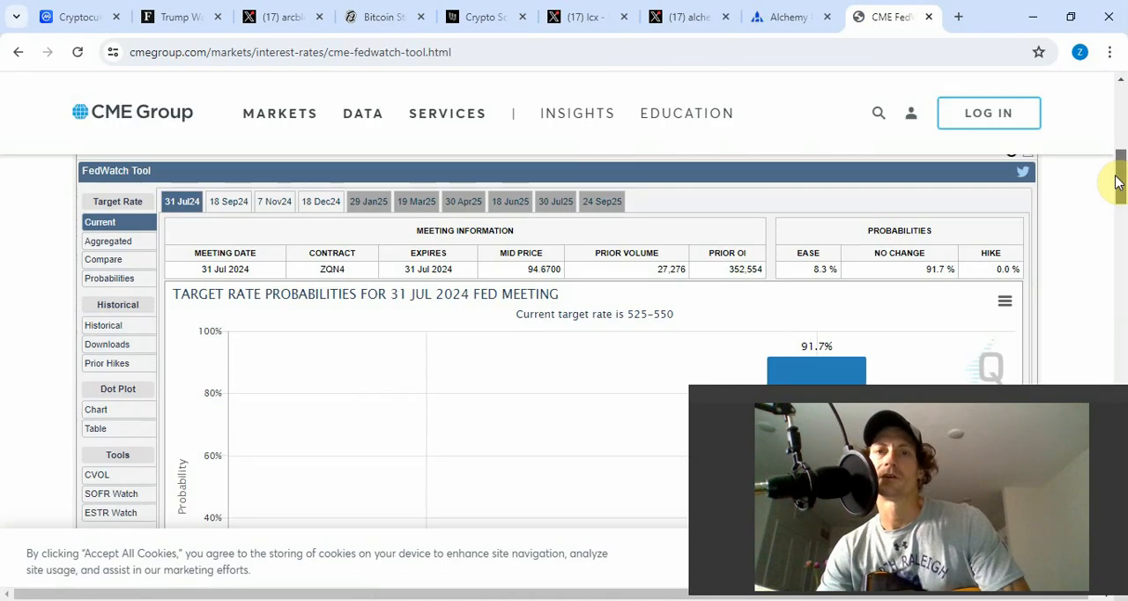
scroll(down, 3)
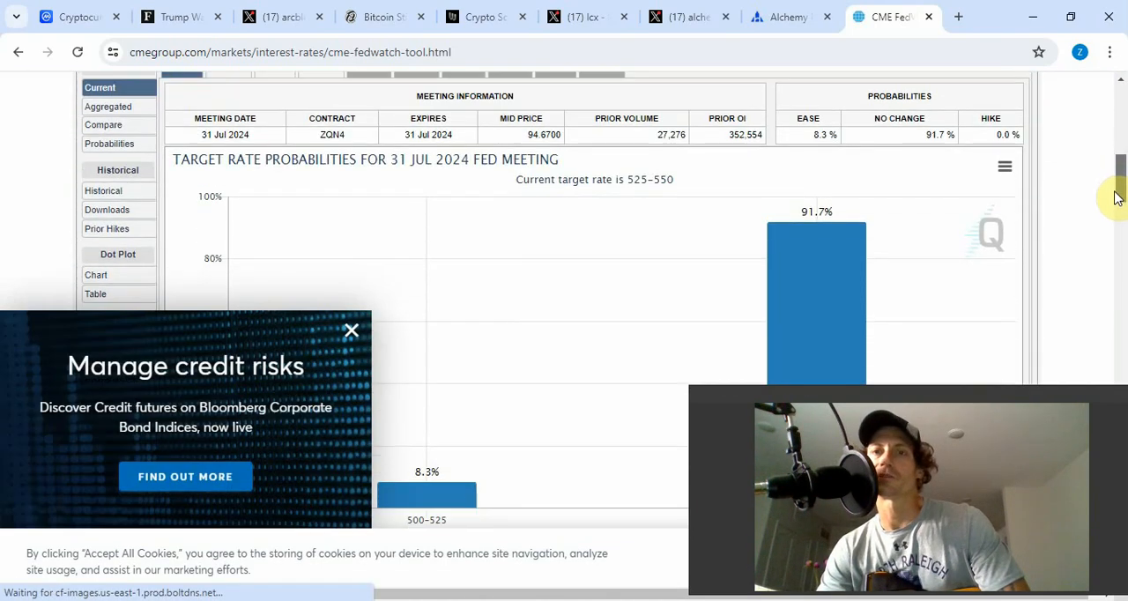
scroll(down, 3)
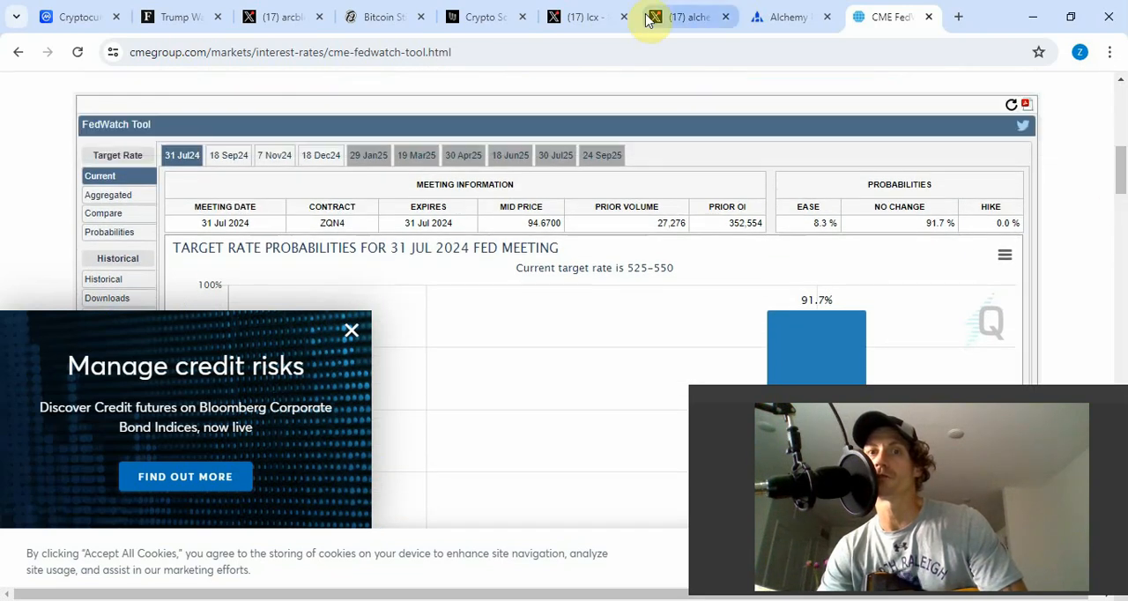
- View the 'Crypto Scammers Are Targeting Trump's MAGA Supporters' headline, subtitle and hero image
click(480, 17)
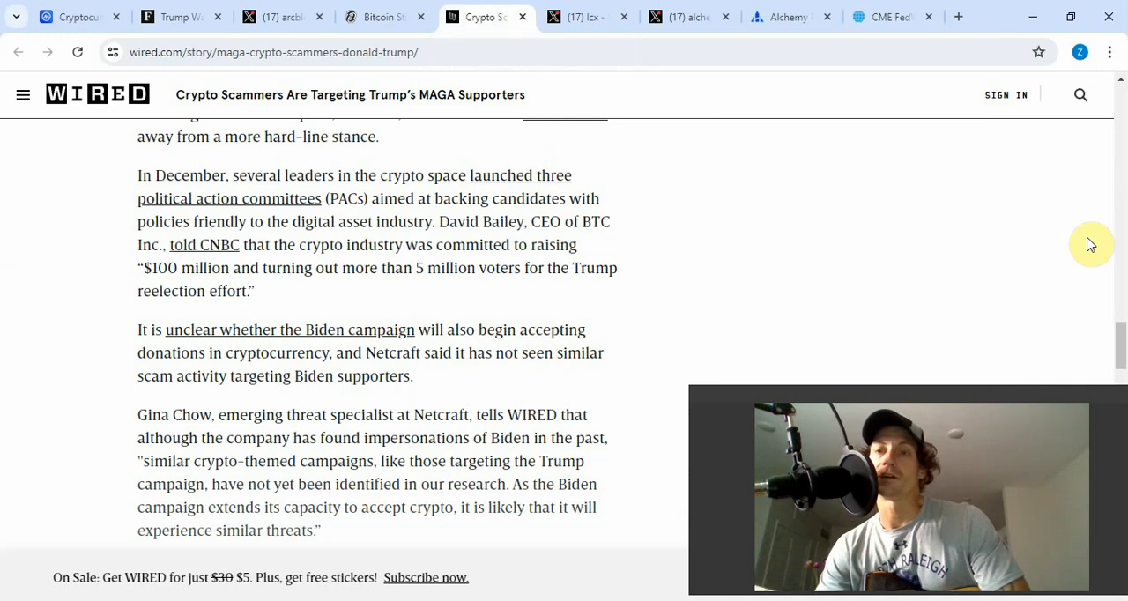
scroll(up, 3)
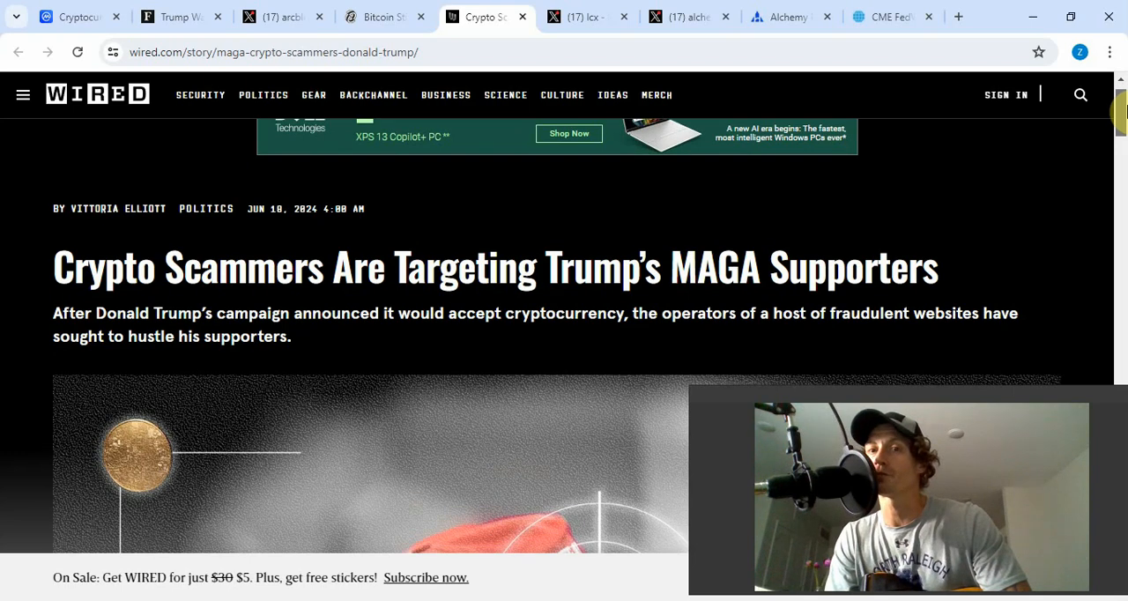
scroll(down, 3)
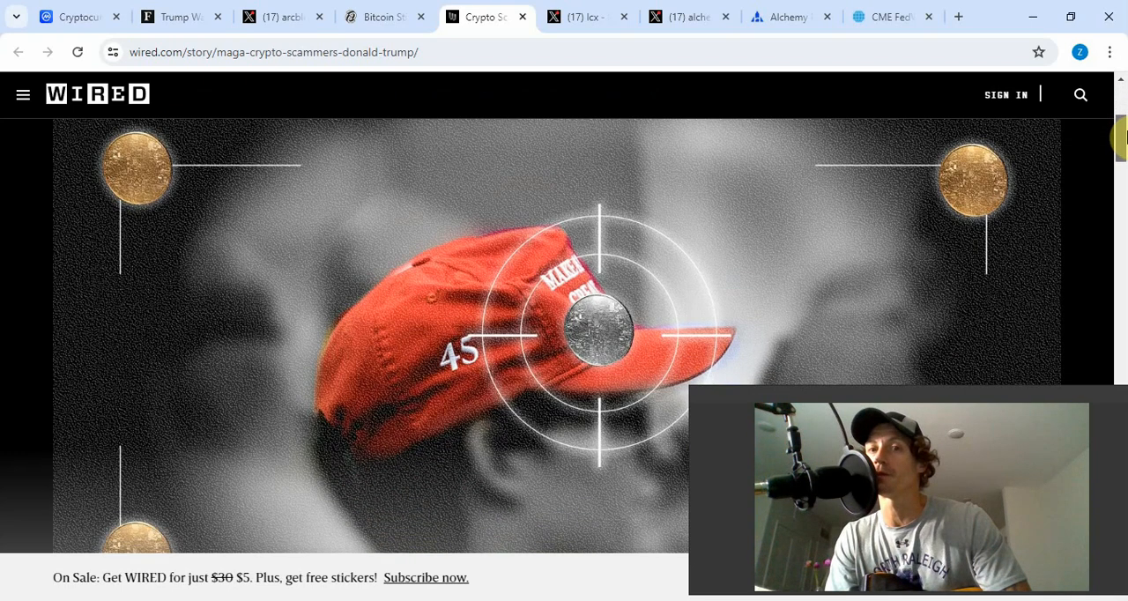
scroll(down, 3)
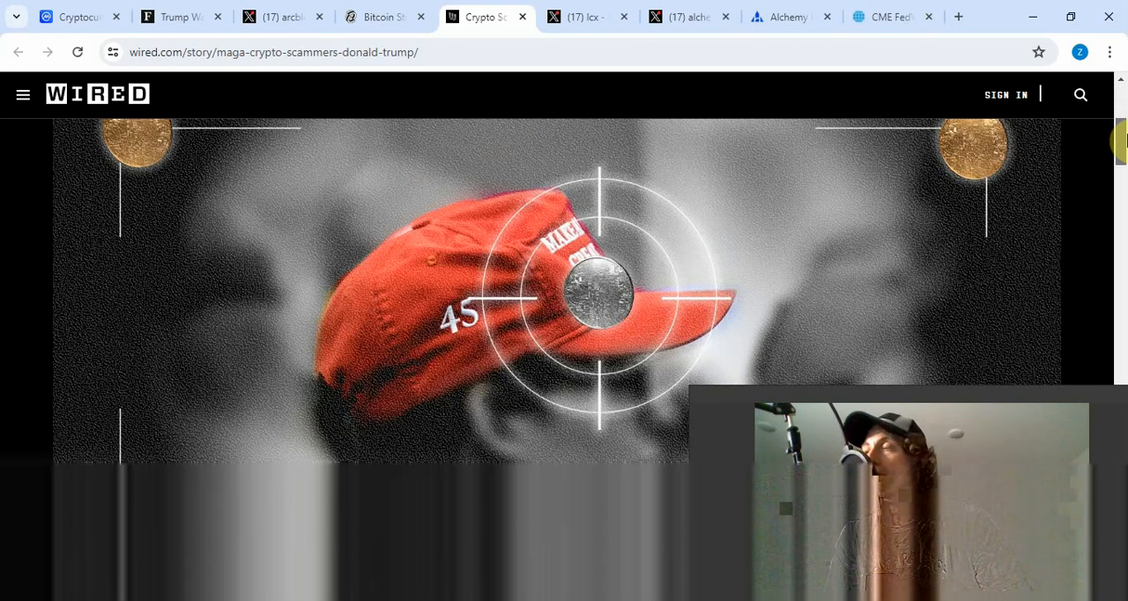
scroll(down, 3)
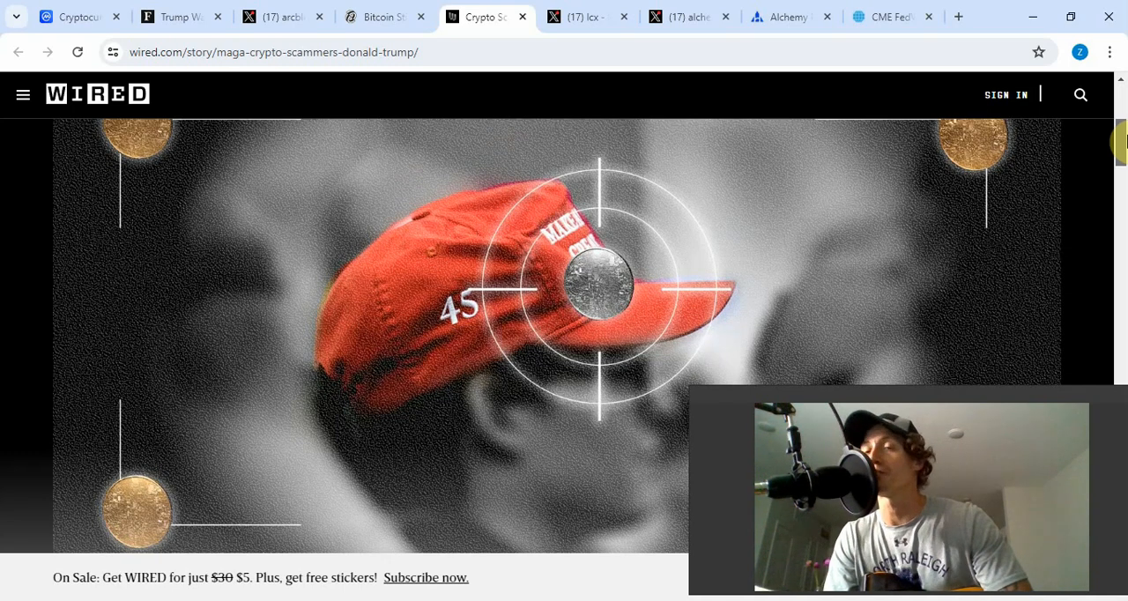
scroll(up, 3)
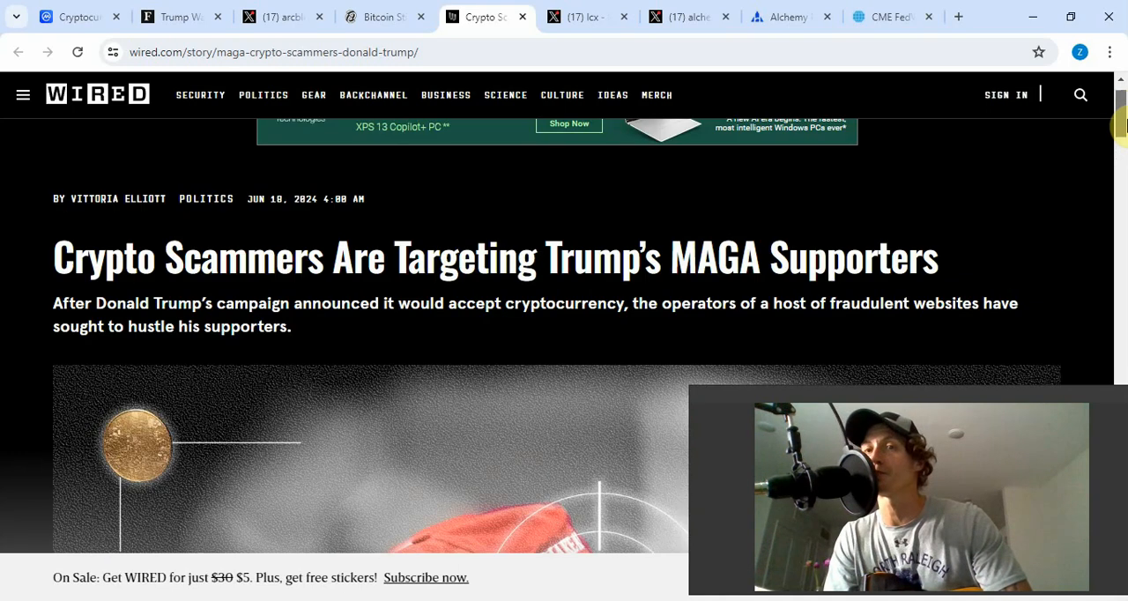
scroll(down, 3)
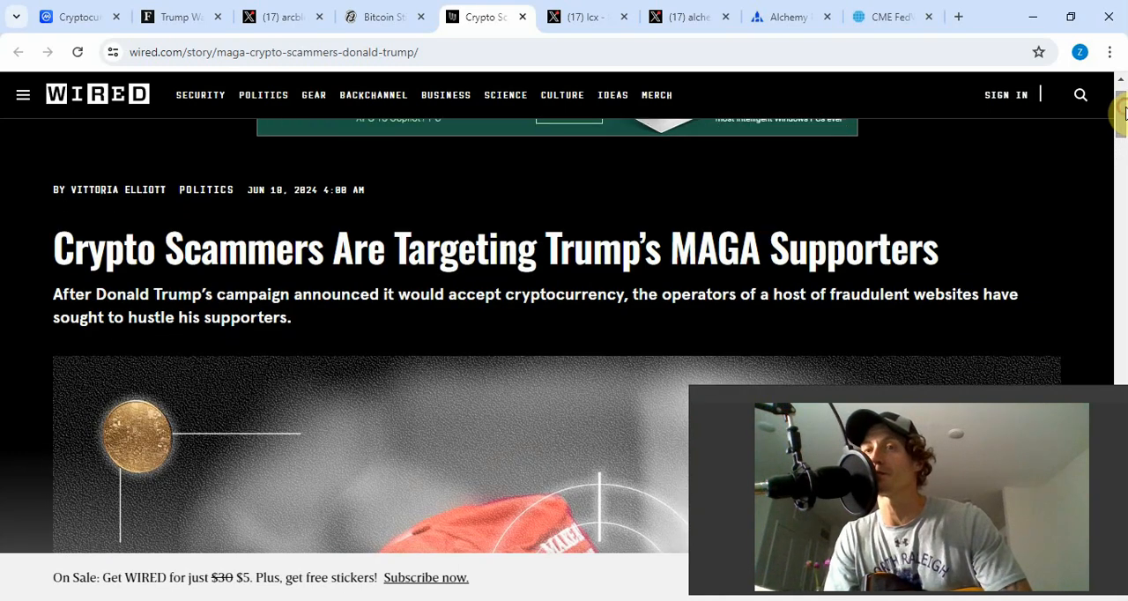